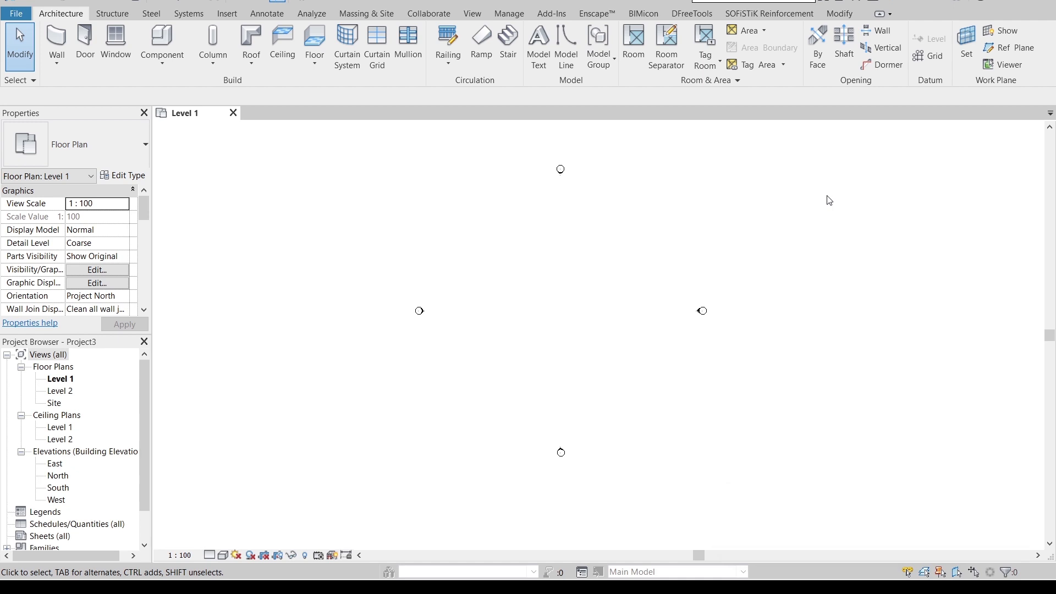
pyautogui.moveTo(646, 136)
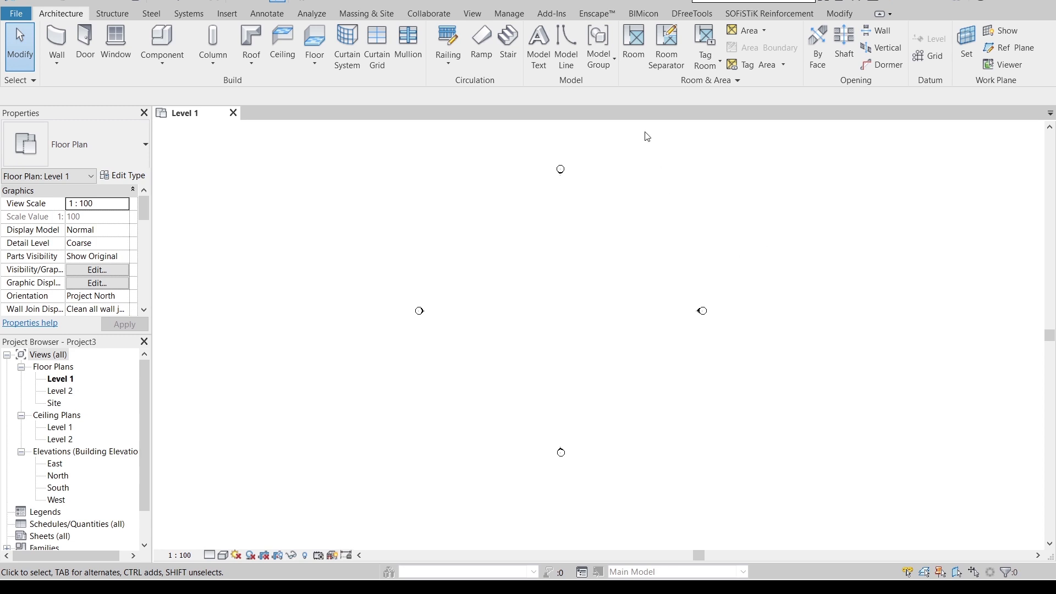
# - Start an in-place mass named Mass 1, then abandon it back to the Level 1 plan
pyautogui.click(366, 13)
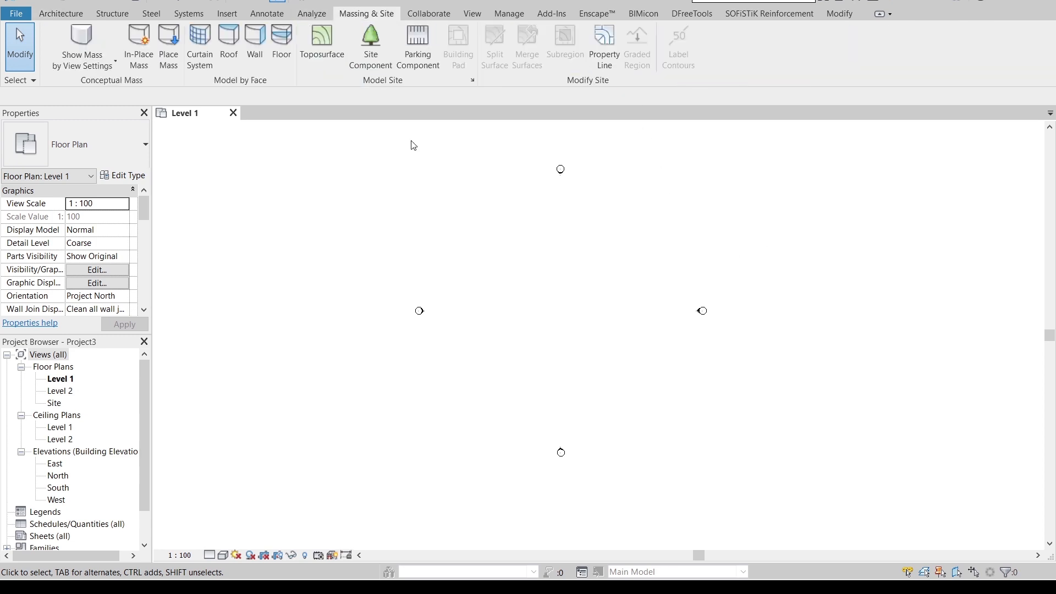
pyautogui.click(138, 48)
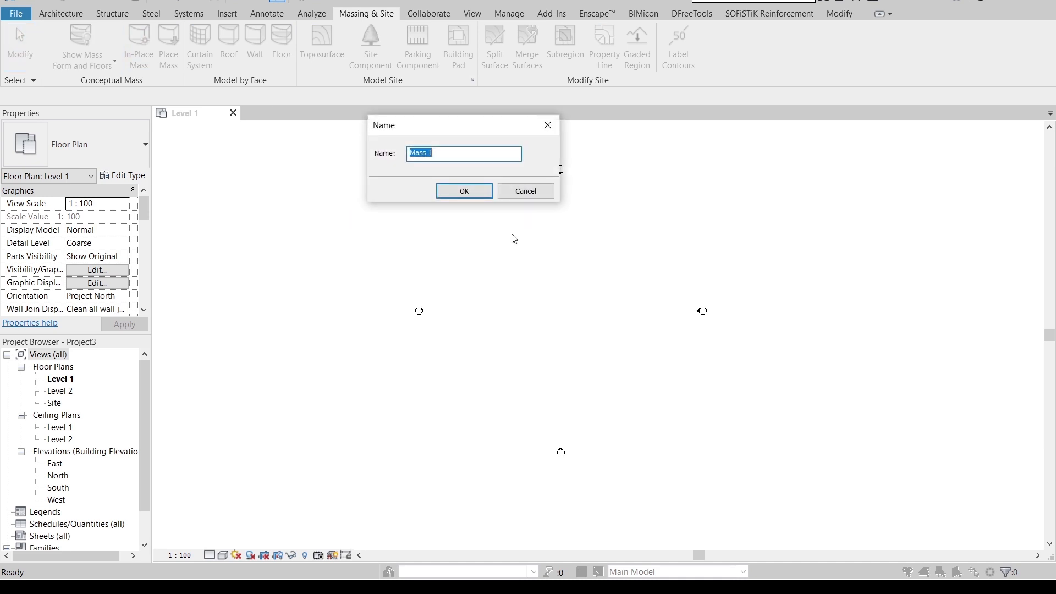
pyautogui.click(463, 191)
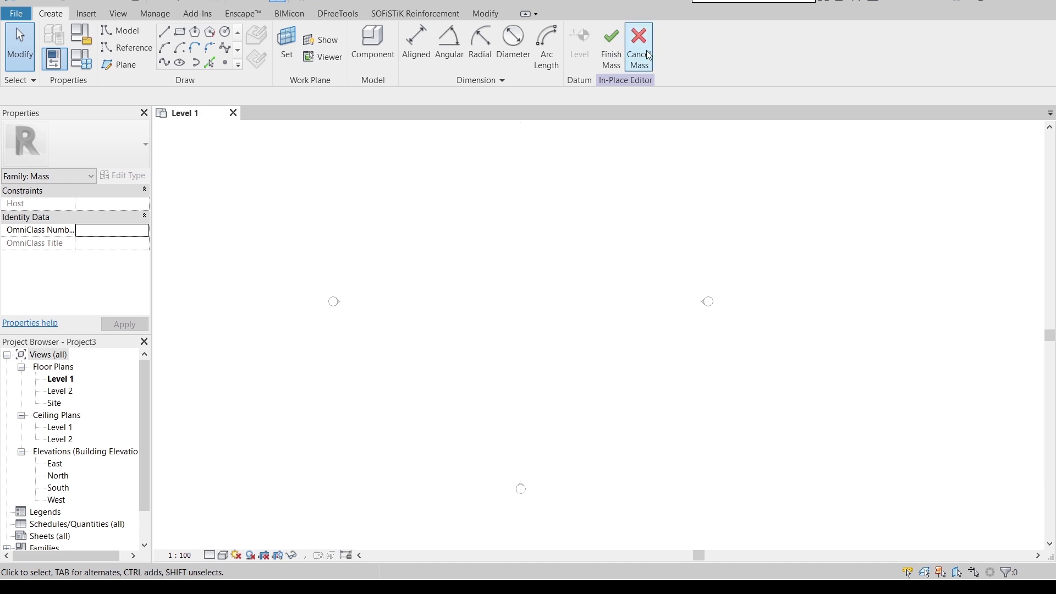
pyautogui.click(637, 44)
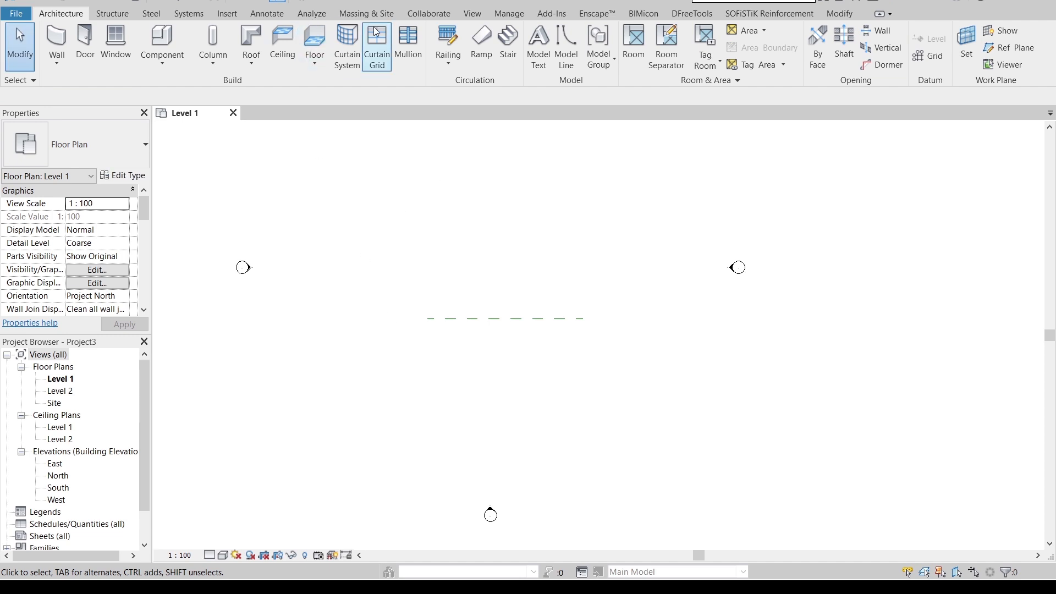
# - Start a new in-place mass and size its rectangular profile in South elevation to 5000 wide
pyautogui.click(365, 13)
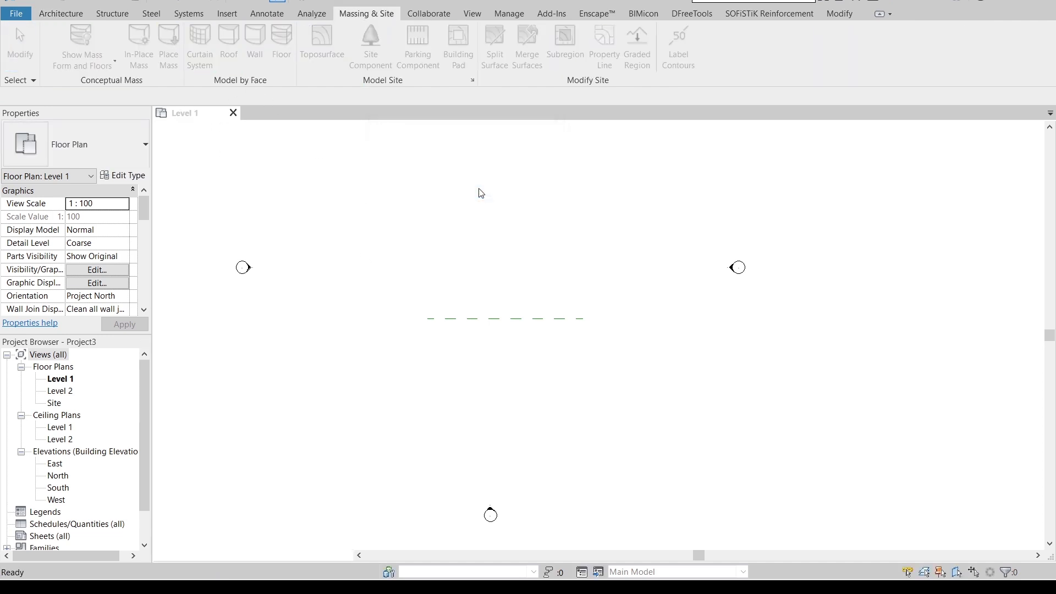
pyautogui.click(139, 47)
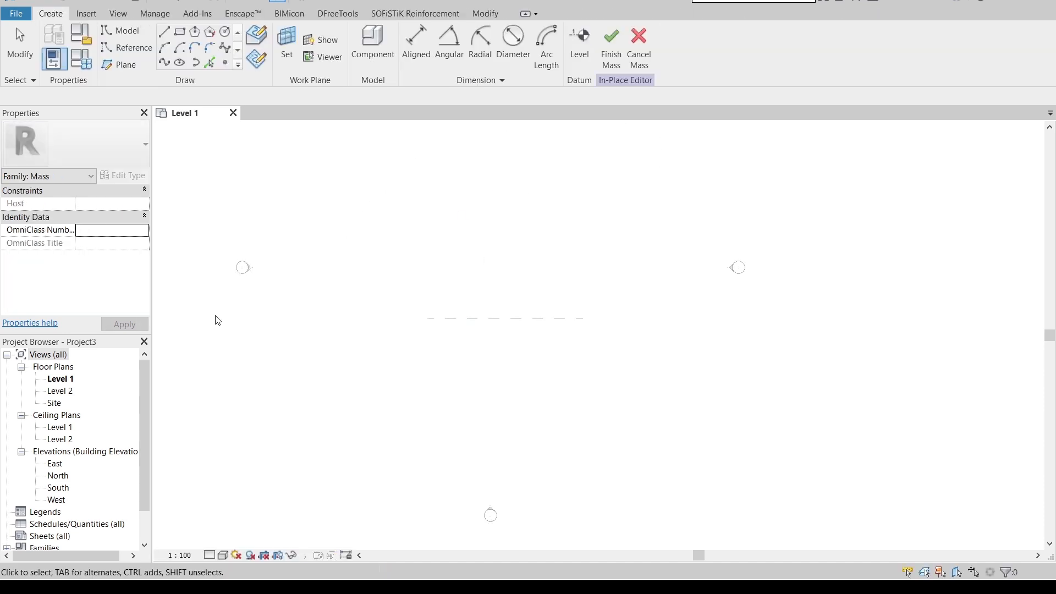
pyautogui.doubleClick(58, 488)
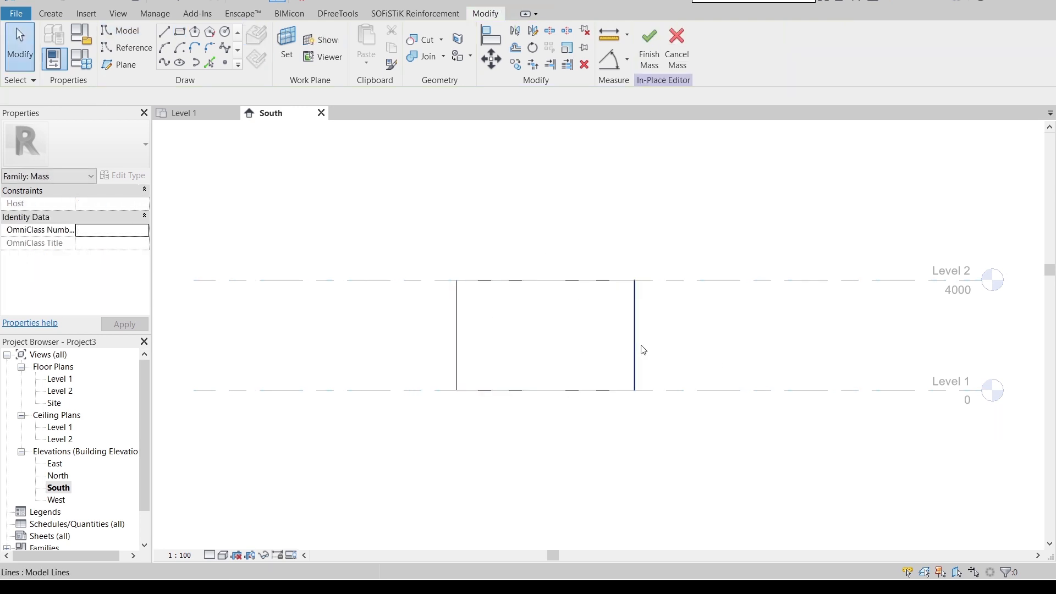
pyautogui.click(634, 334)
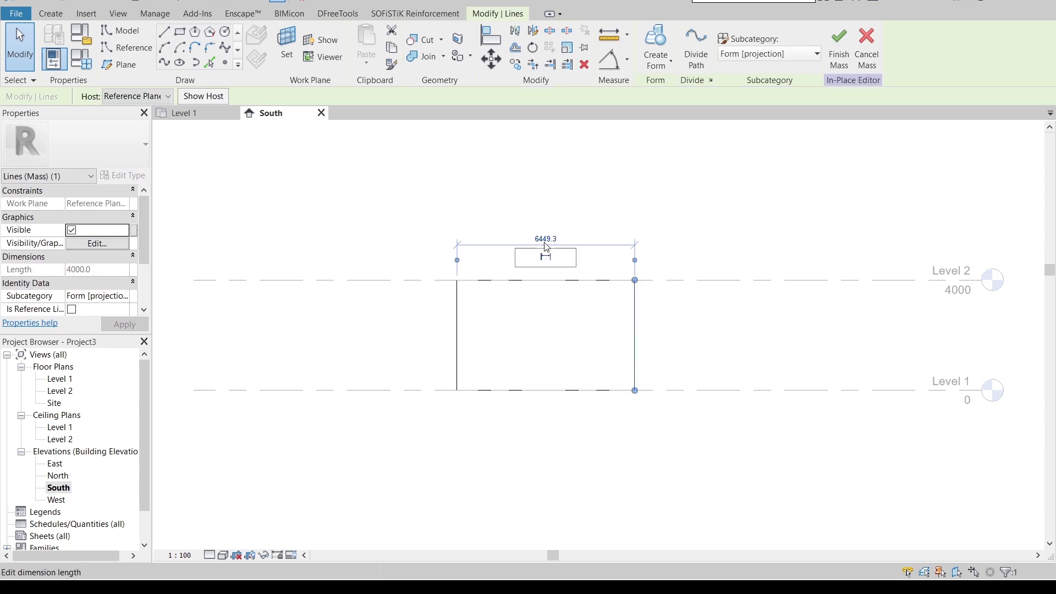
pyautogui.write('5000')
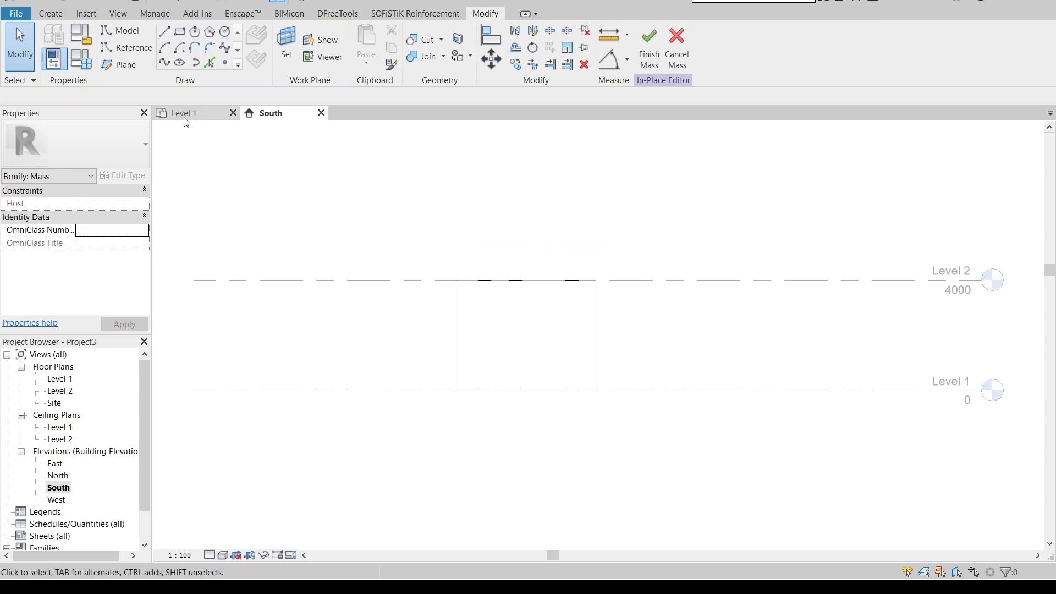
# - Copy the rectangular profile 30M along the reference plane in the Level 1 plan
pyautogui.click(184, 112)
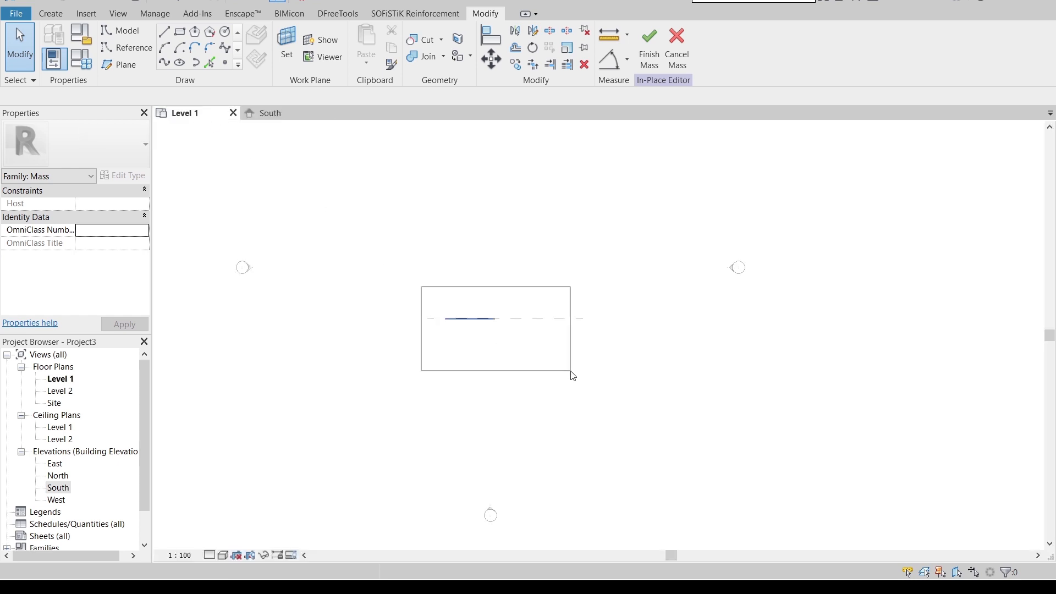
pyautogui.click(470, 318)
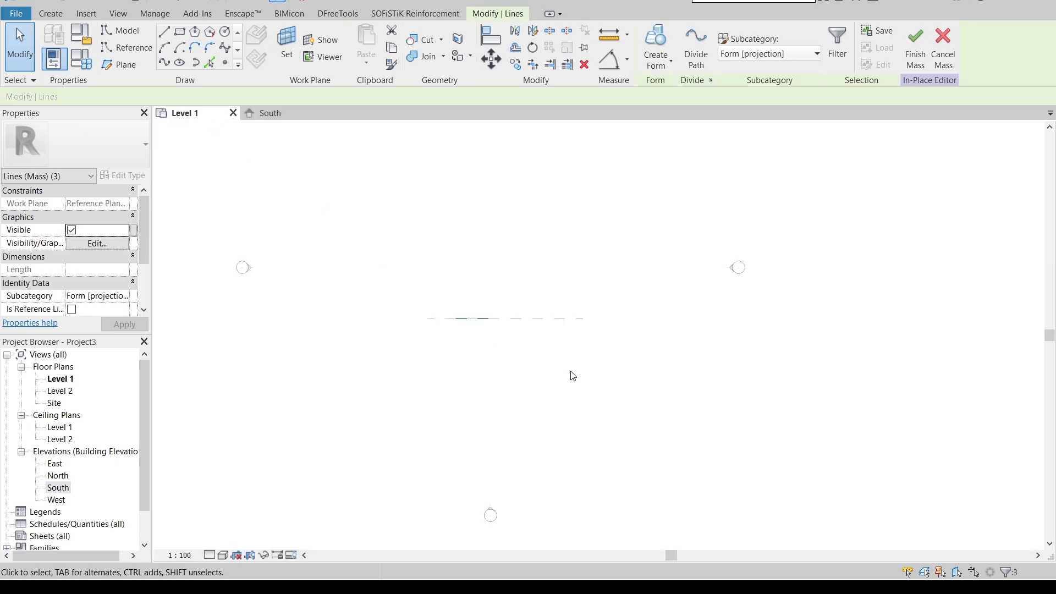
pyautogui.click(515, 64)
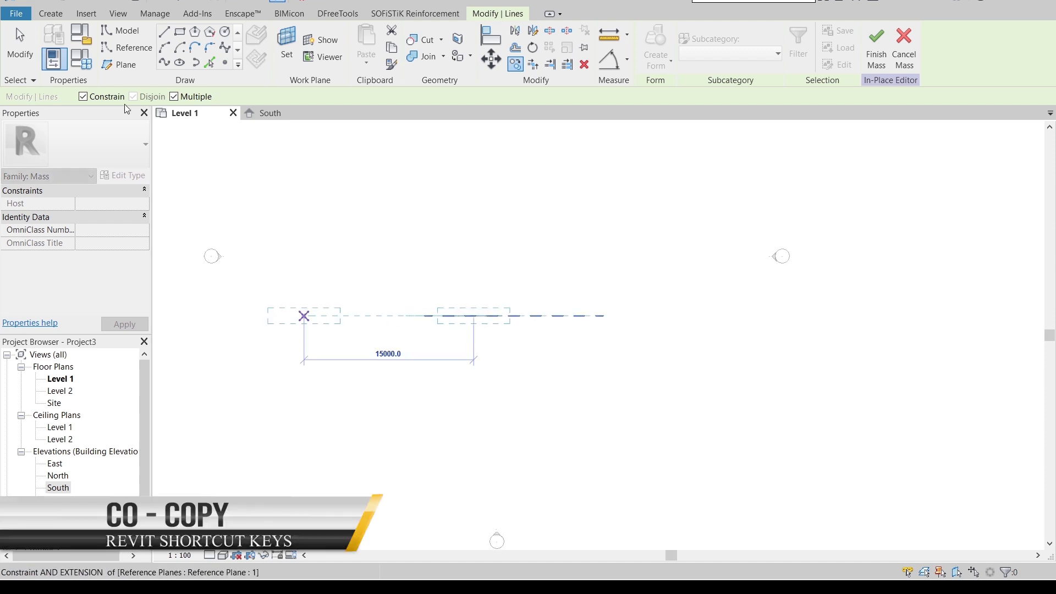
pyautogui.click(82, 97)
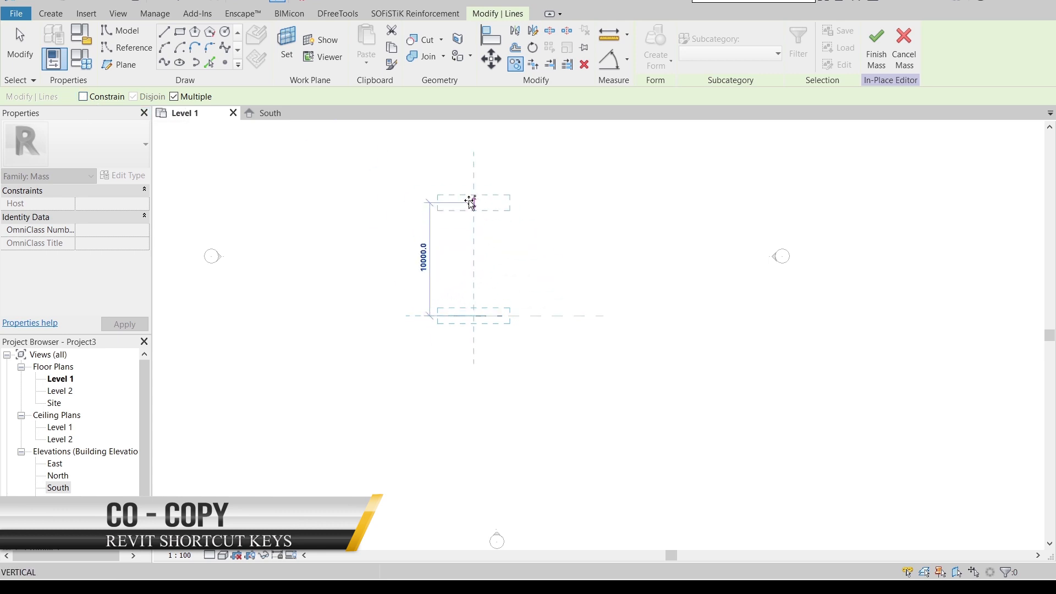
pyautogui.write('30M')
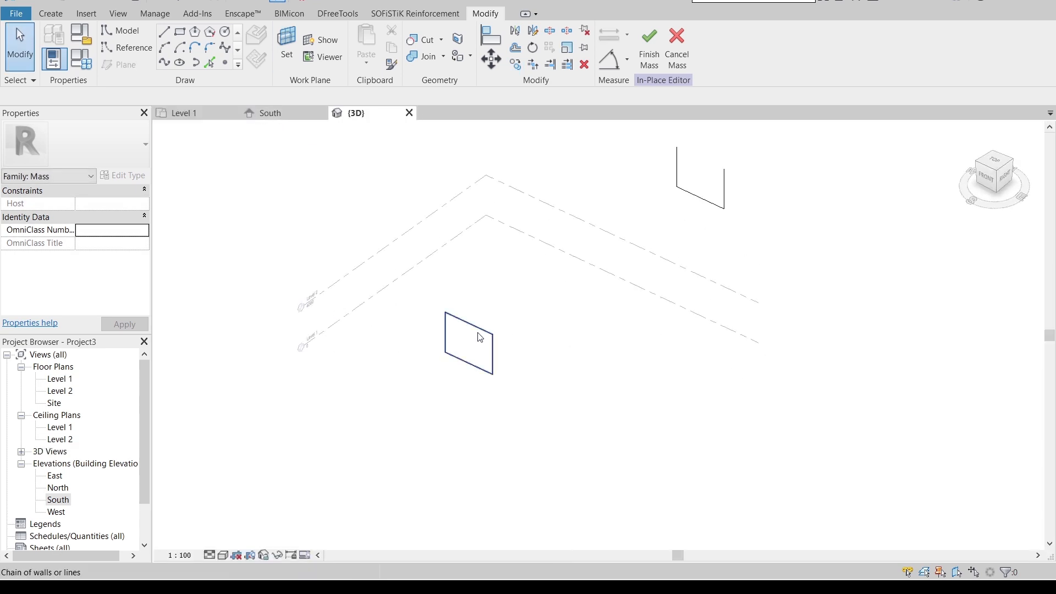
# - Reposition the far profile and orbit the 3D view to see both profiles
pyautogui.click(472, 343)
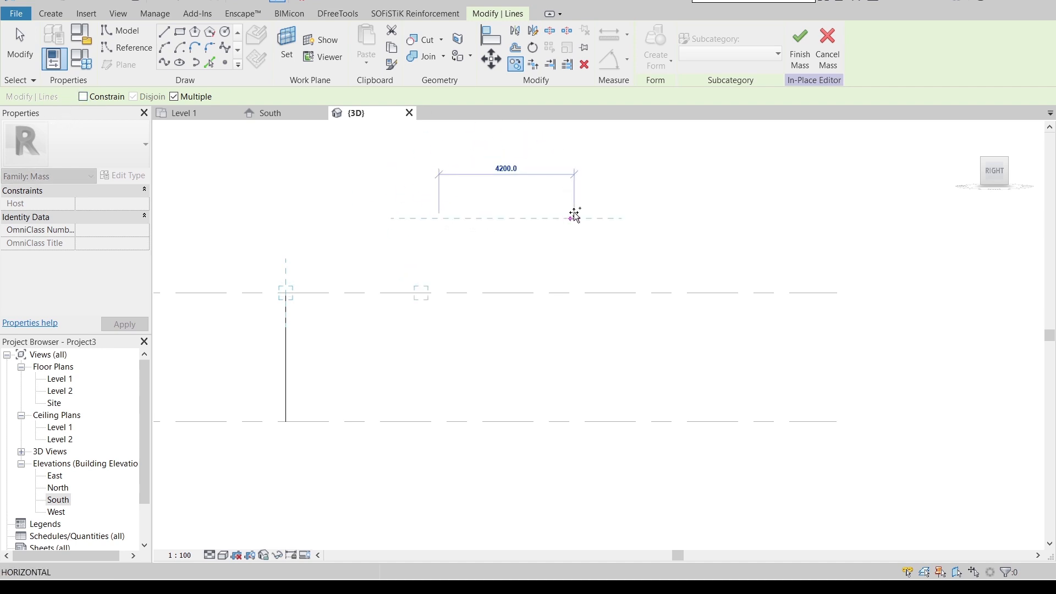
pyautogui.click(83, 96)
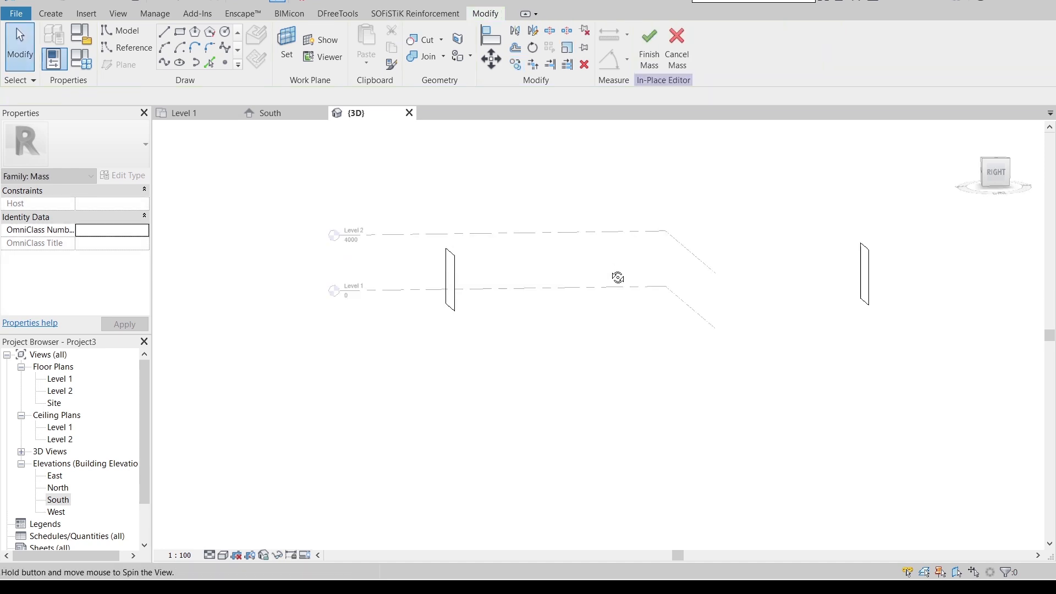
pyautogui.moveTo(617, 276); pyautogui.dragTo(551, 275)
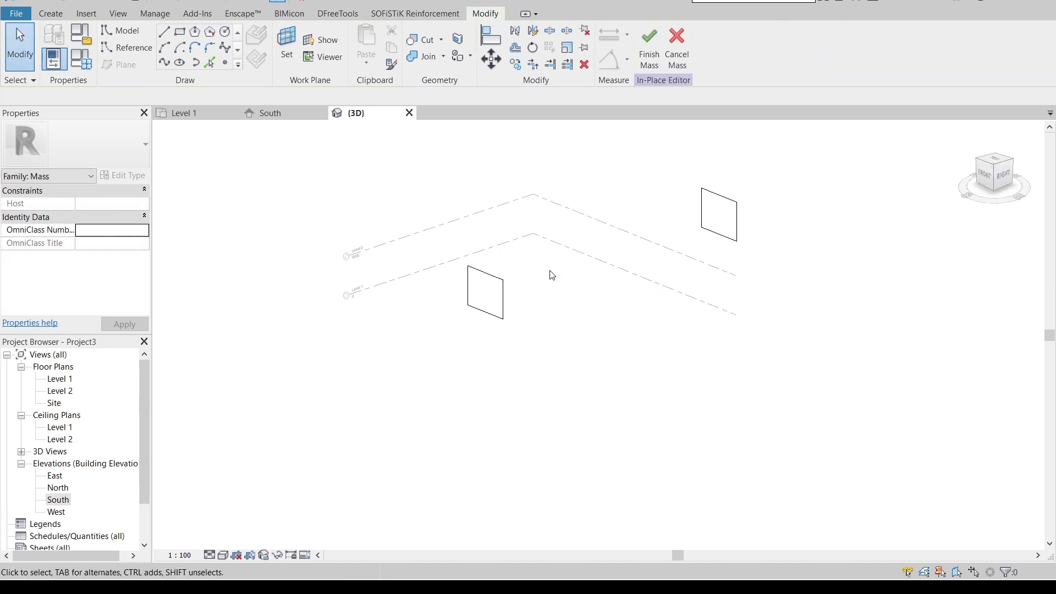
pyautogui.moveTo(639, 188)
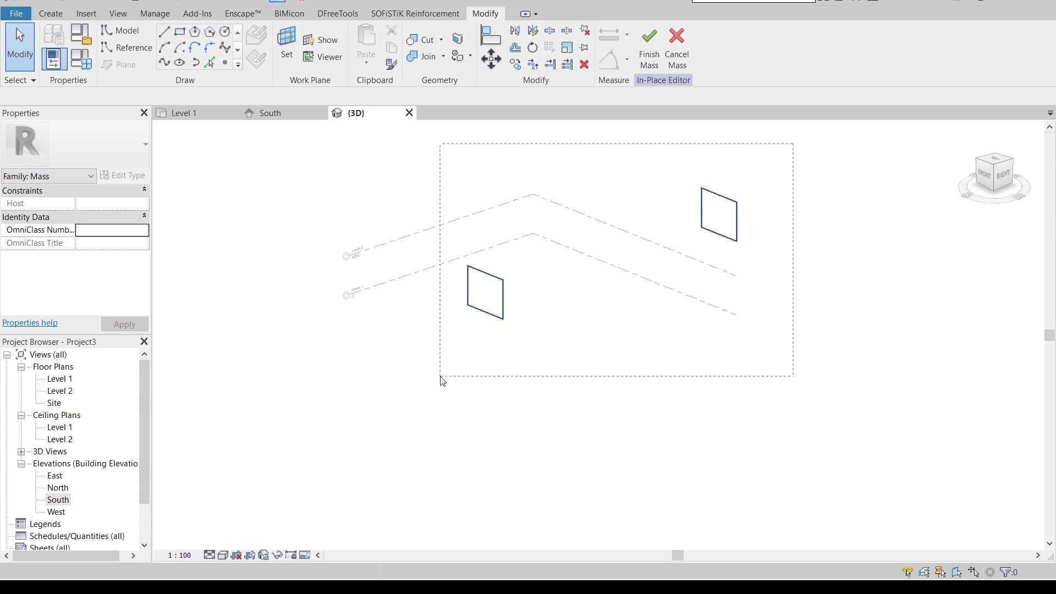
# - Loft a solid form between the two profiles and rotate its end face to twist it
pyautogui.click(654, 46)
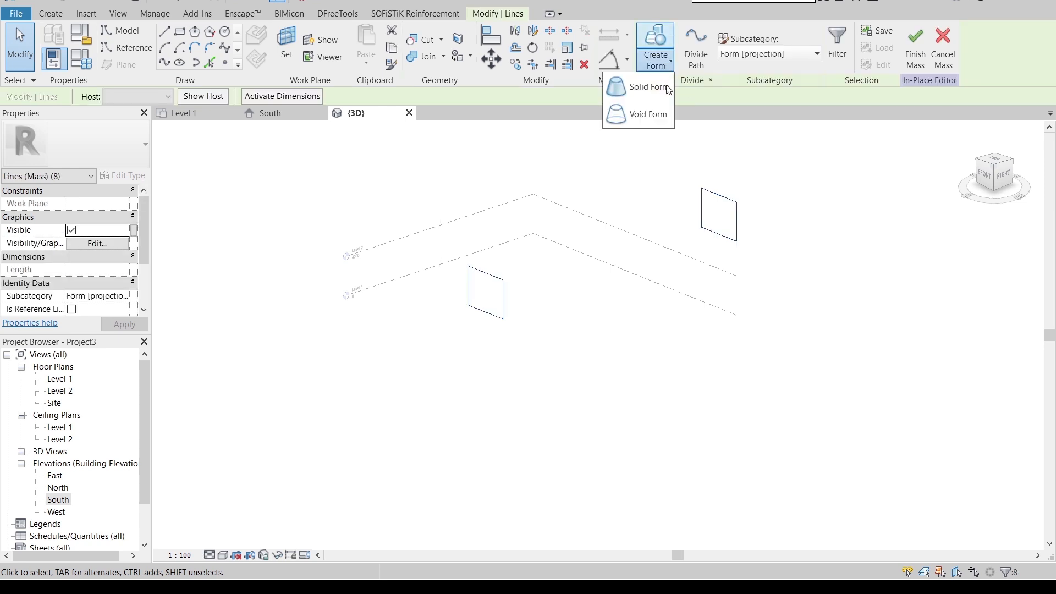
pyautogui.click(648, 86)
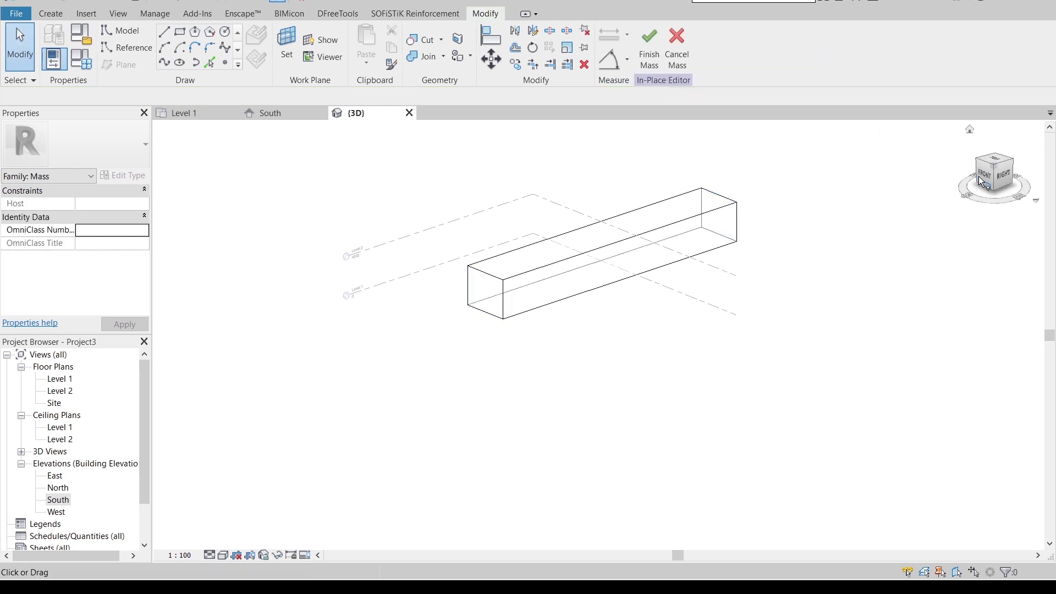
pyautogui.click(994, 170)
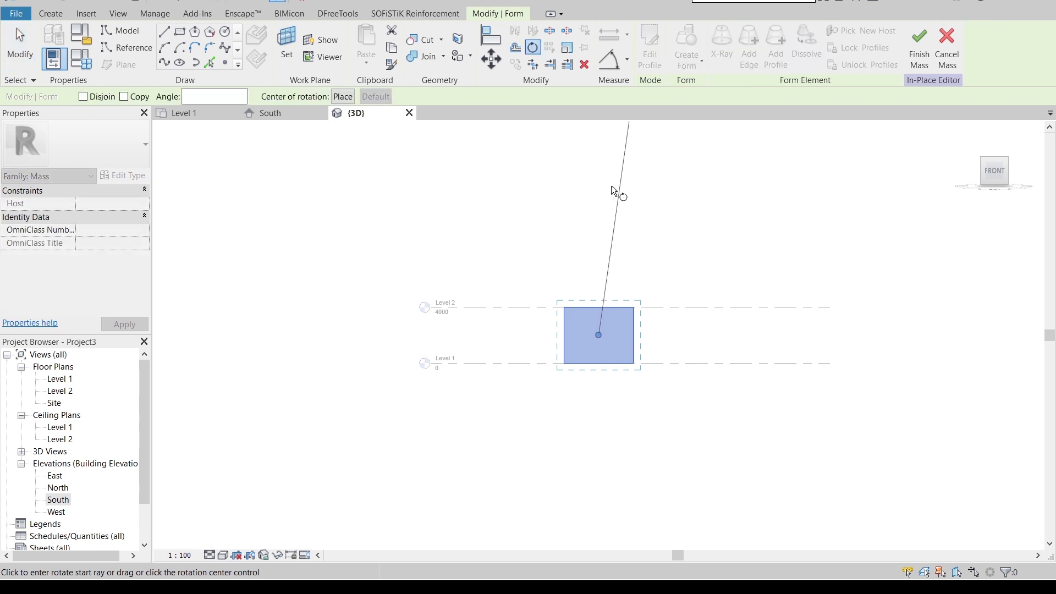
pyautogui.click(613, 190)
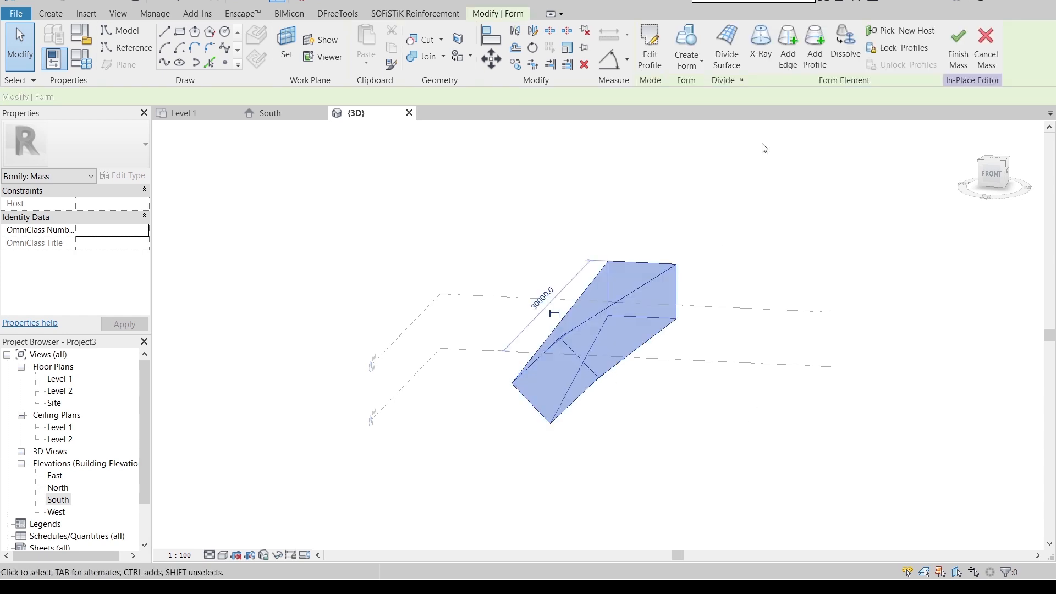
# - Divide the form's surfaces into a 20 by 20 UV grid
pyautogui.click(726, 47)
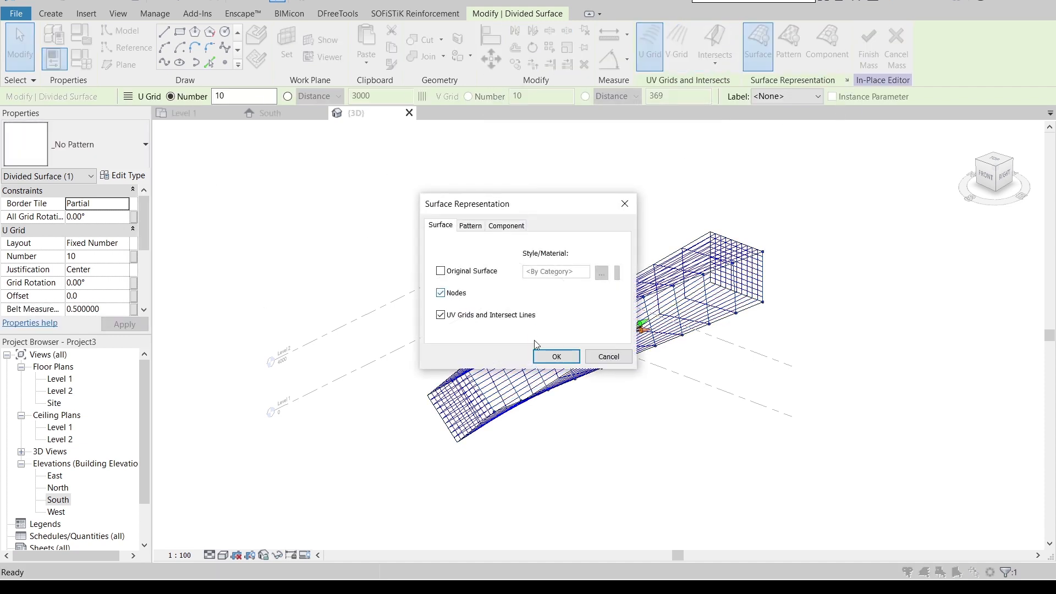
pyautogui.click(557, 357)
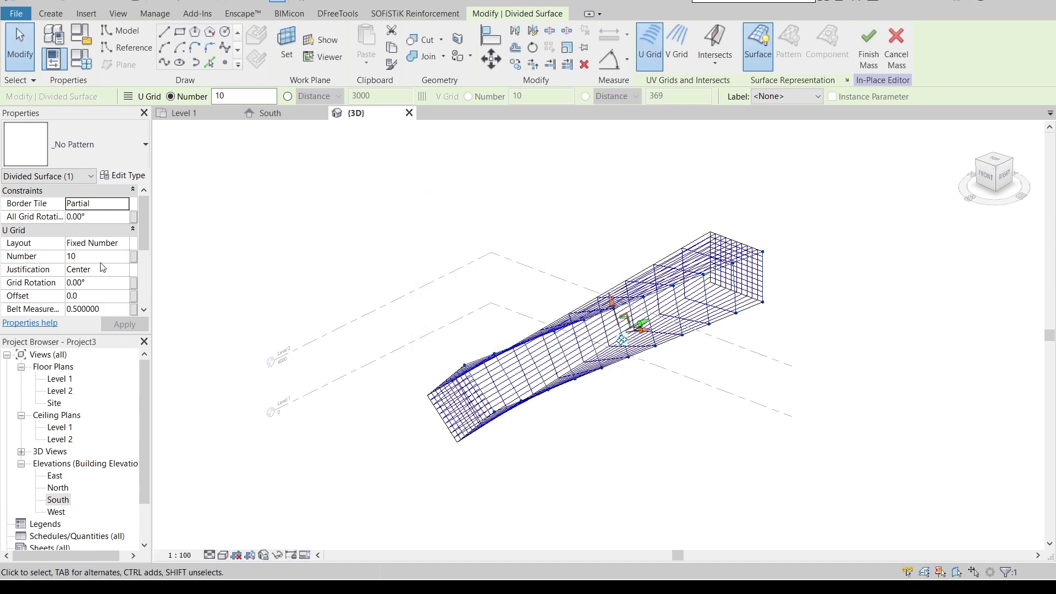
pyautogui.write('20')
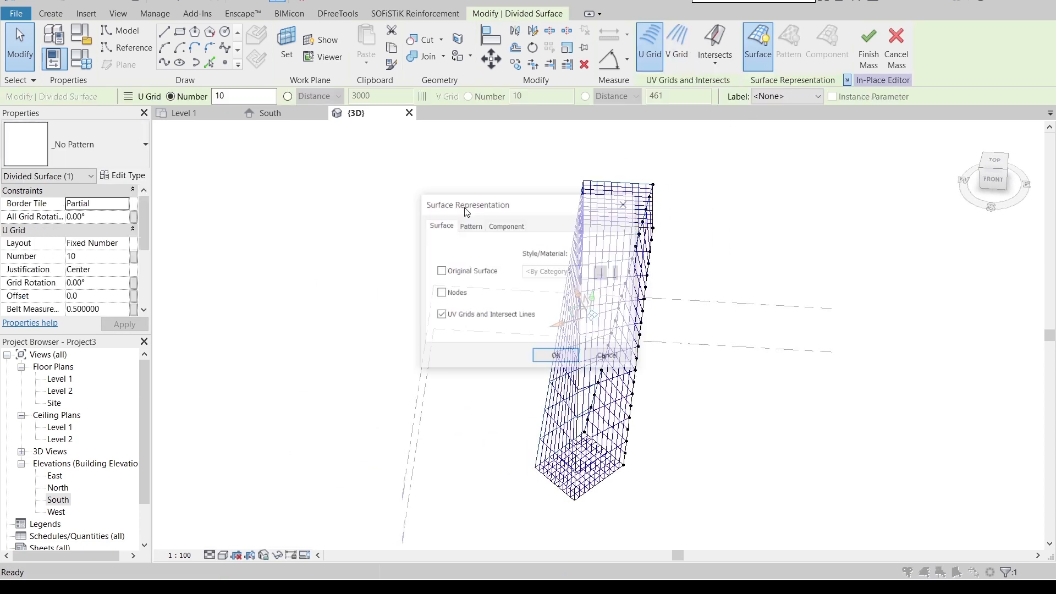
pyautogui.click(554, 356)
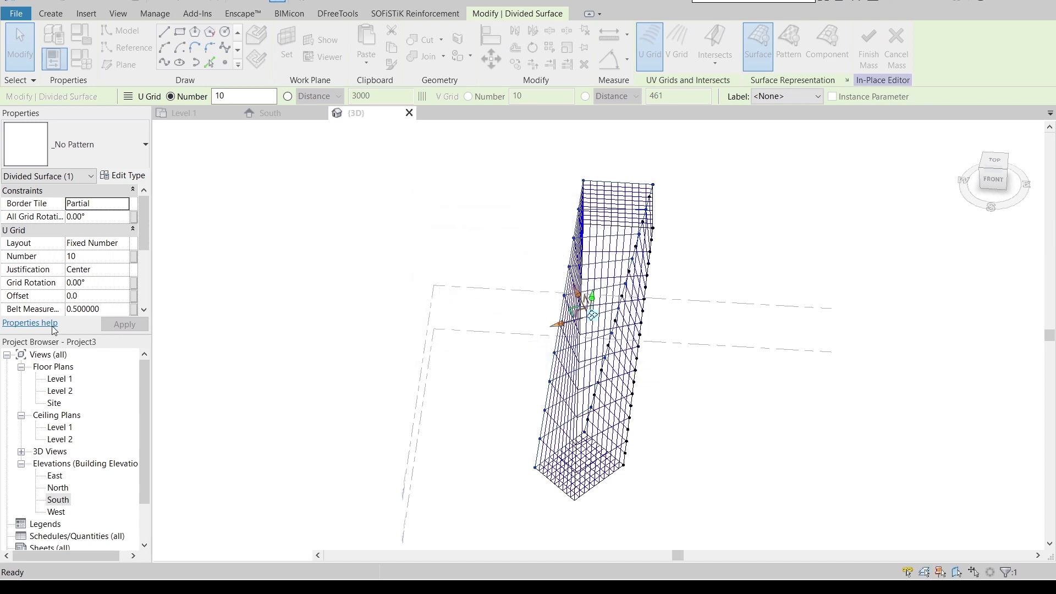
pyautogui.write('20')
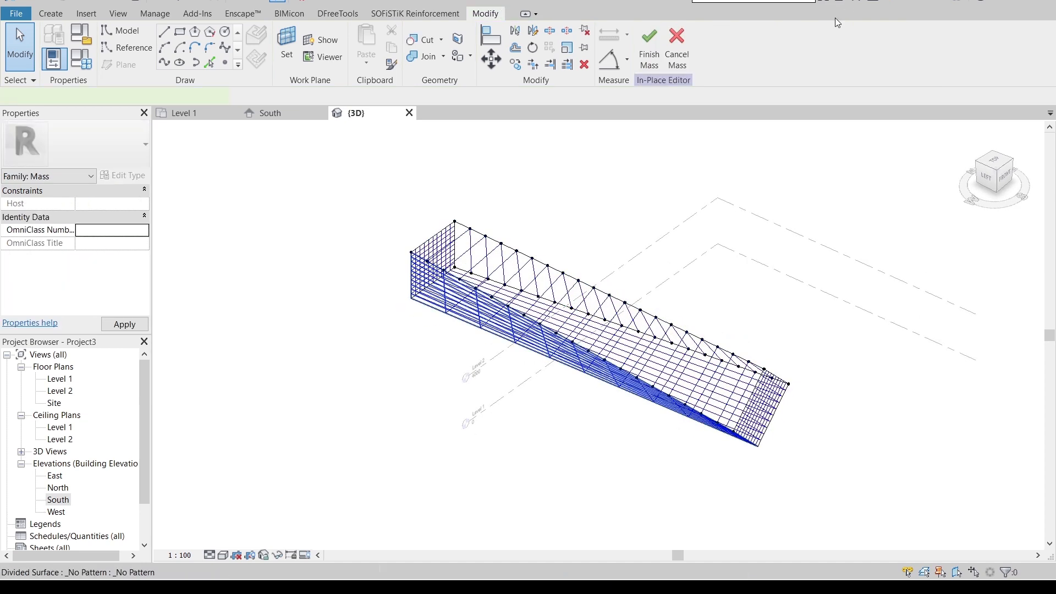
pyautogui.click(575, 357)
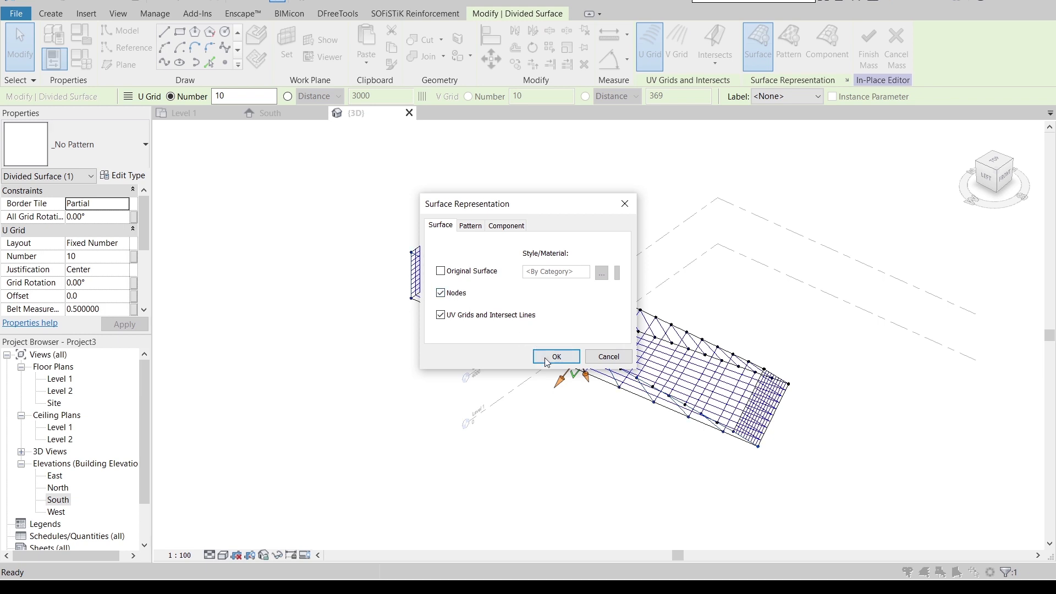
pyautogui.click(554, 357)
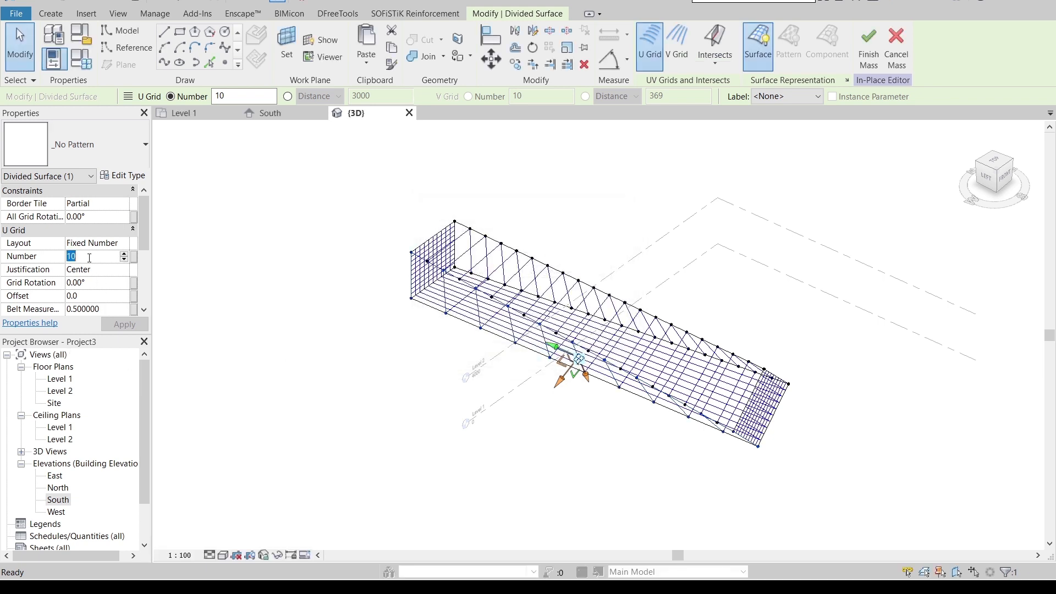
pyautogui.write('20')
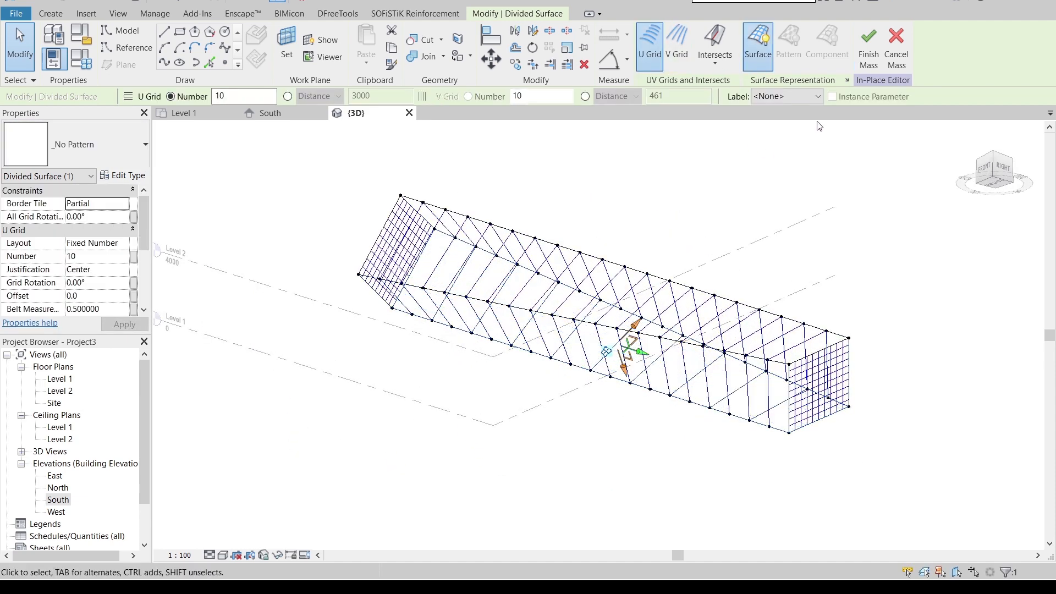
# - Show nodes on the divided surface through Surface Representation and inspect the result
pyautogui.click(757, 46)
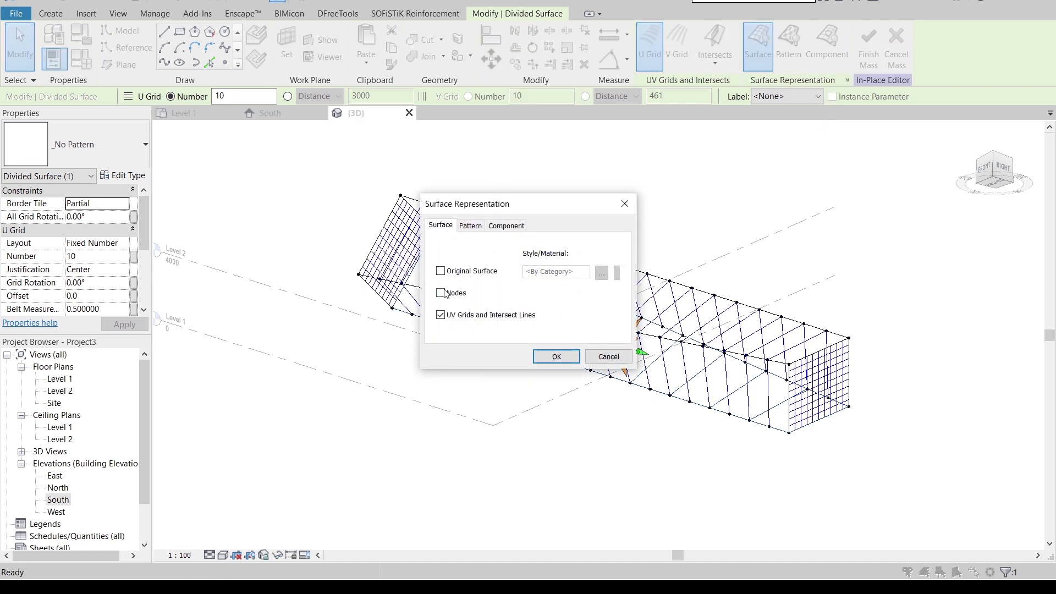
pyautogui.click(555, 356)
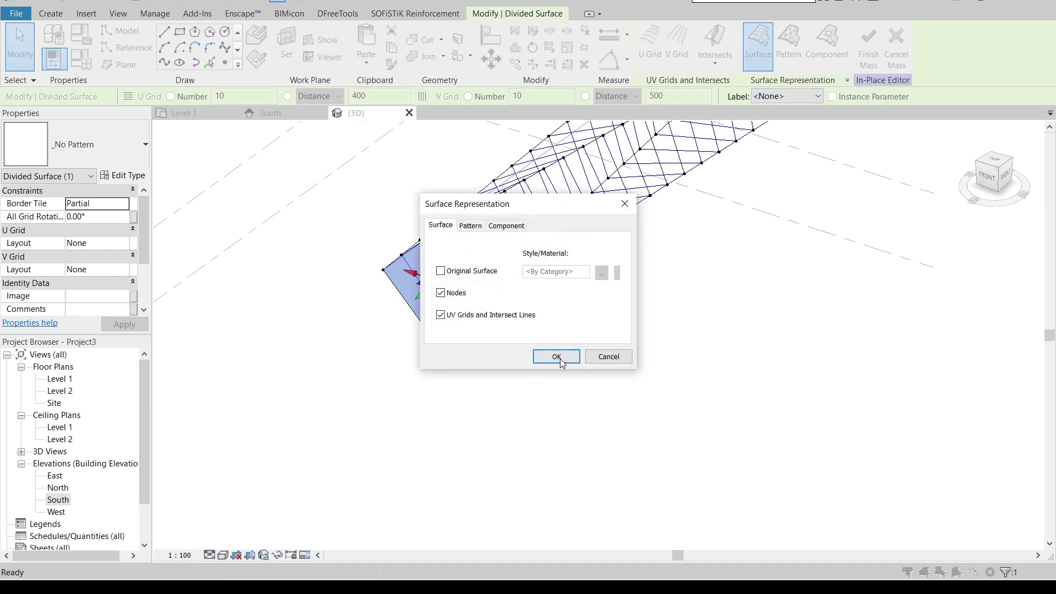
pyautogui.click(556, 357)
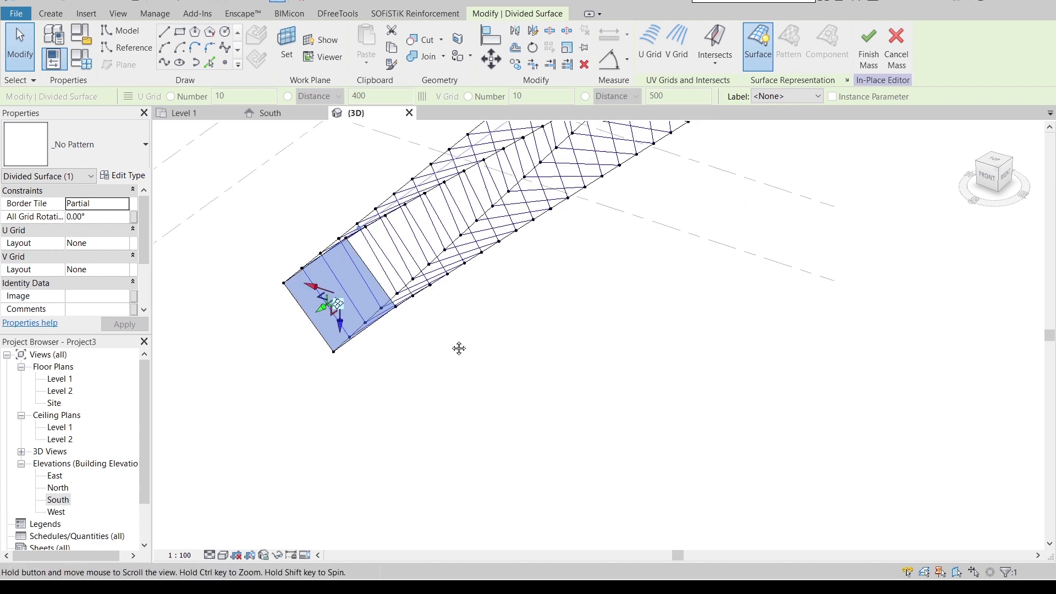
pyautogui.moveTo(458, 348); pyautogui.dragTo(647, 367)
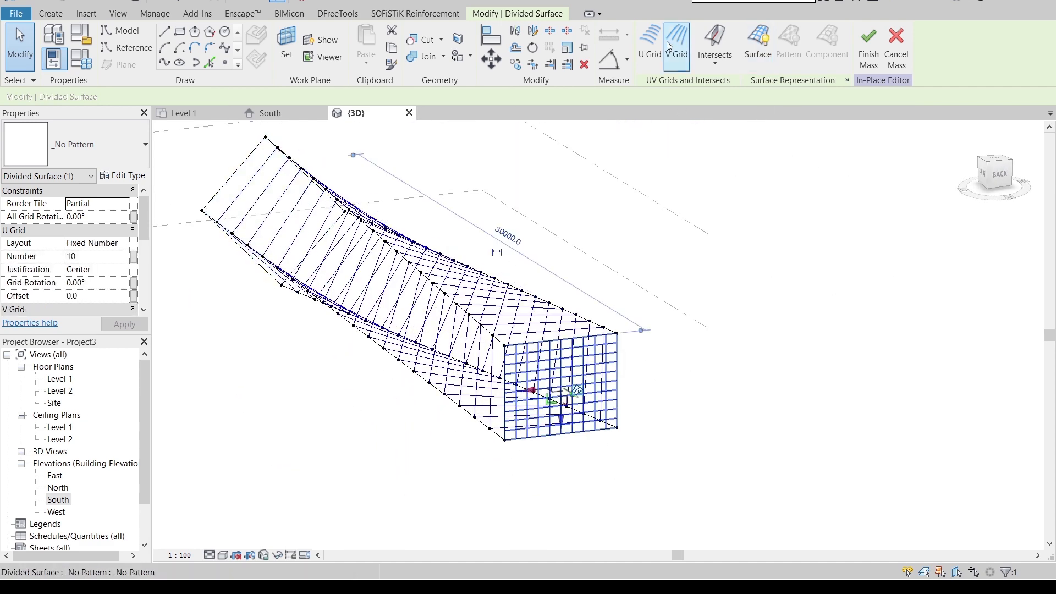
pyautogui.click(757, 41)
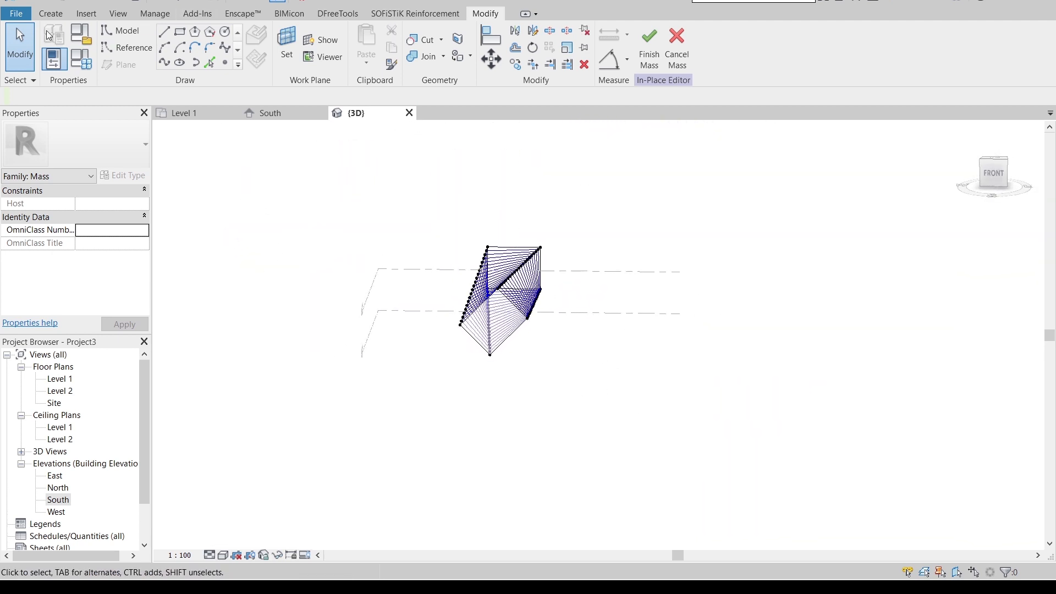
# - Start a new family from the Curtain Panel Pattern Based (Rectangle) template
pyautogui.click(16, 13)
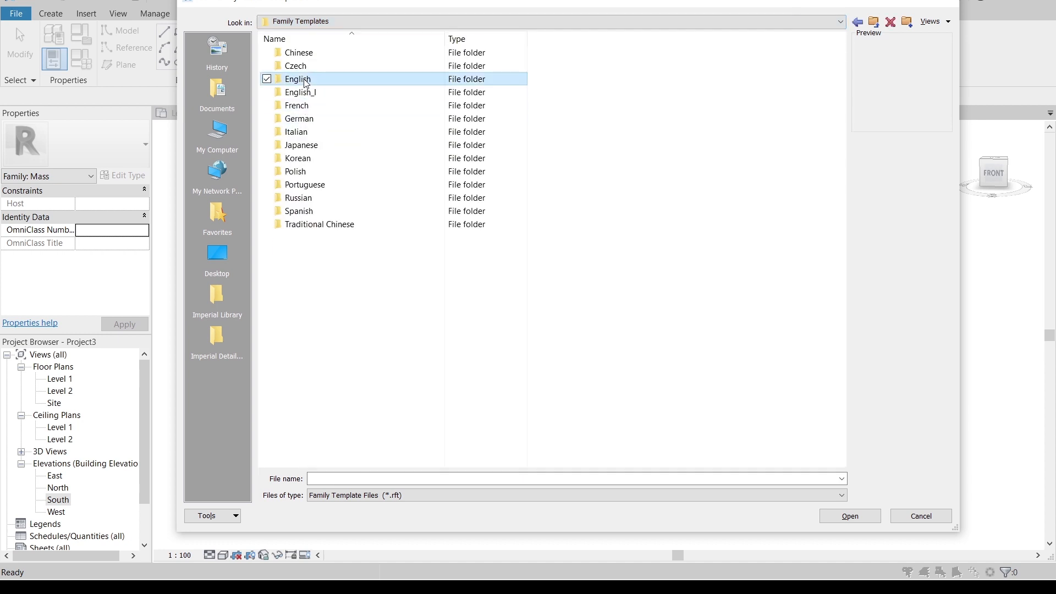
pyautogui.doubleClick(299, 79)
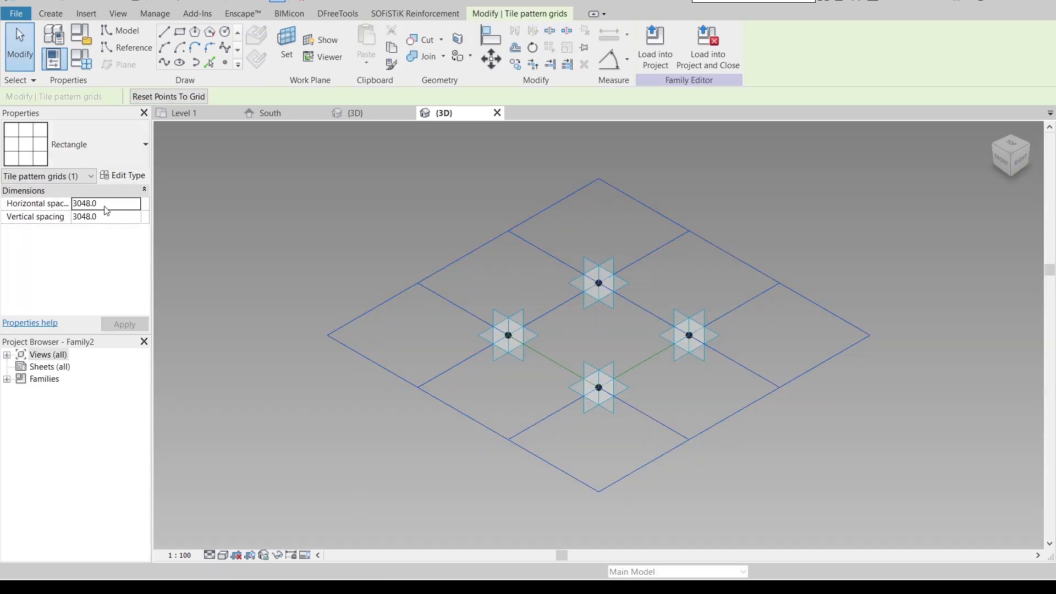
# - Set the panel grid's horizontal and vertical spacing to 4M and apply it
pyautogui.write('4M')
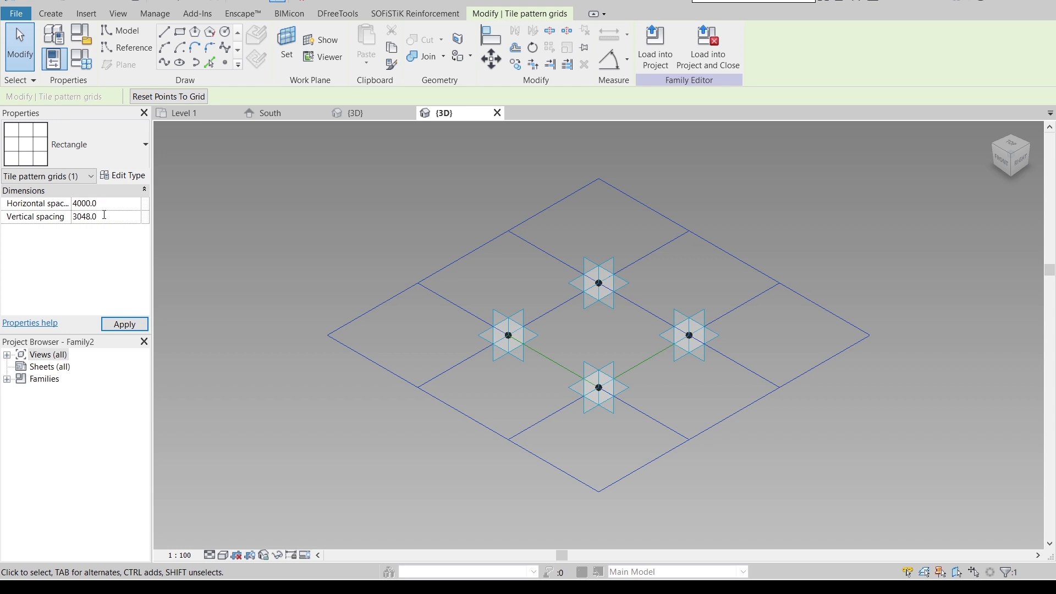
pyautogui.write('4M')
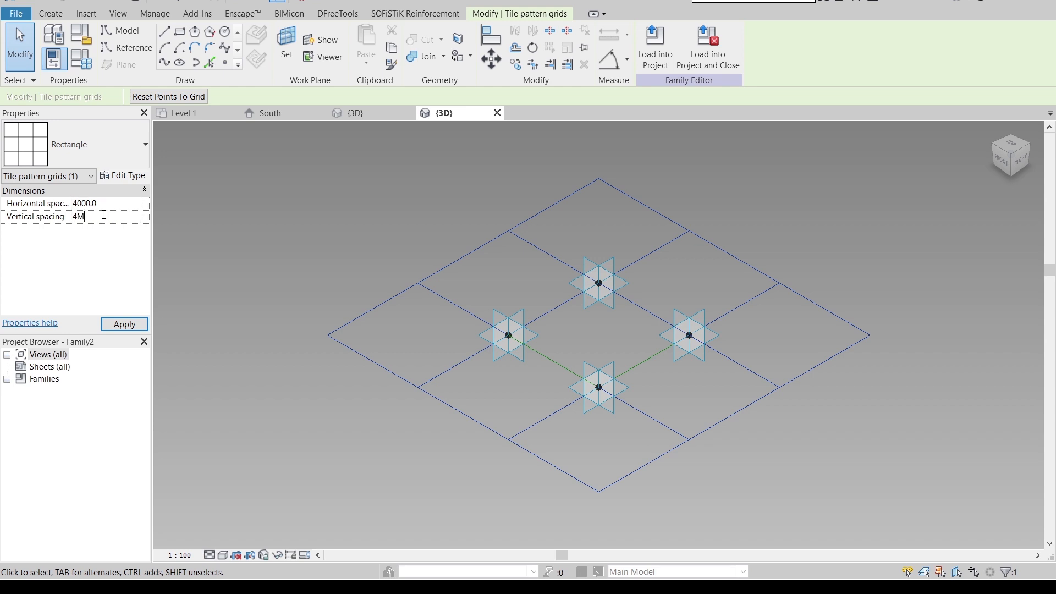
pyautogui.click(124, 324)
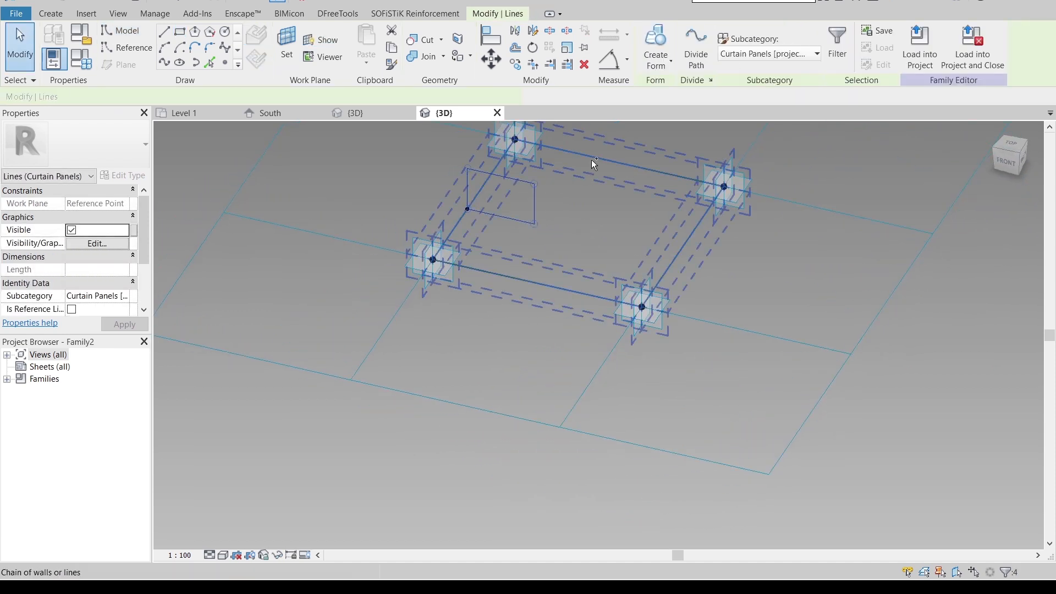
# - Sweep a solid frame form from path and profile and bring up its material choices
pyautogui.click(653, 47)
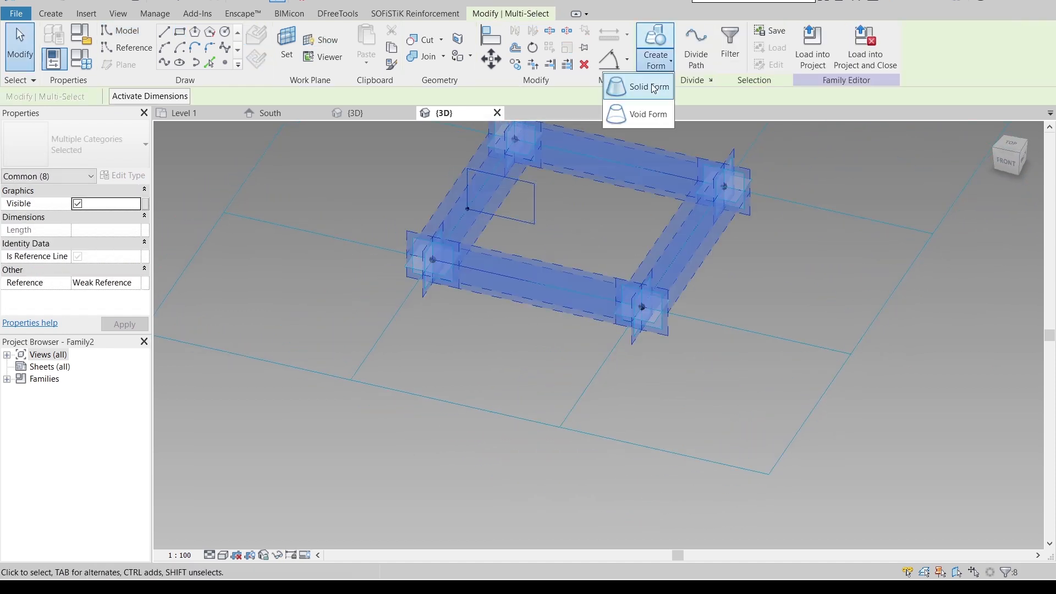
pyautogui.click(648, 87)
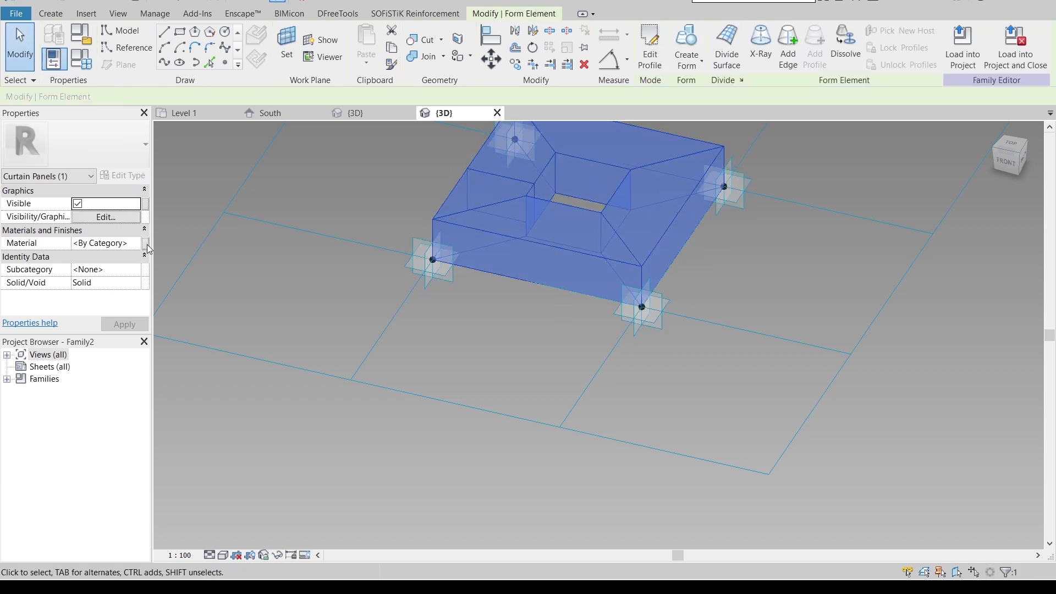
pyautogui.click(104, 243)
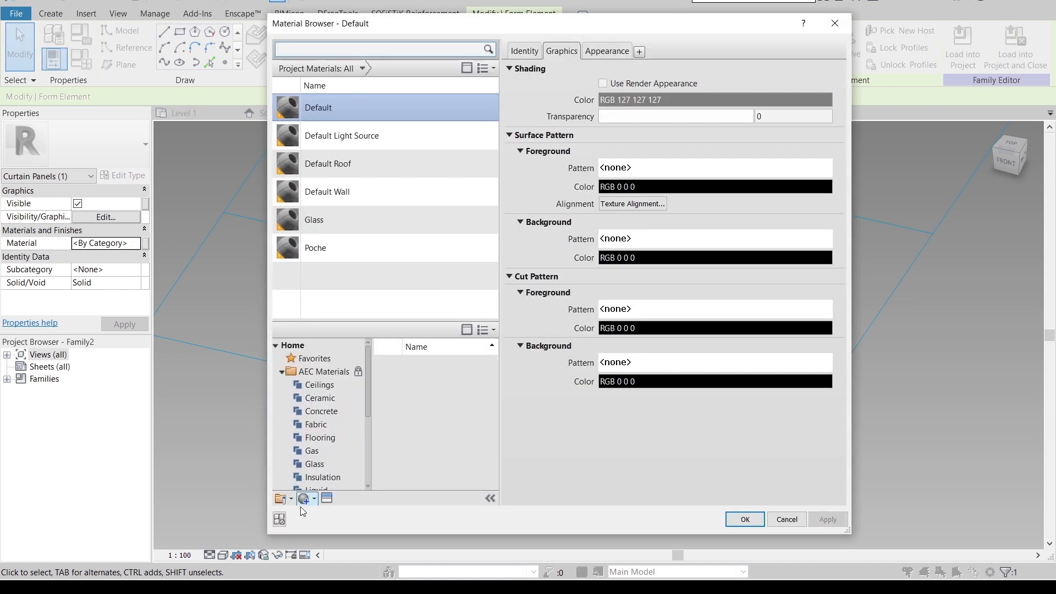
# - Create a material renamed WOOD and give it a birch wood appearance asset
pyautogui.click(304, 498)
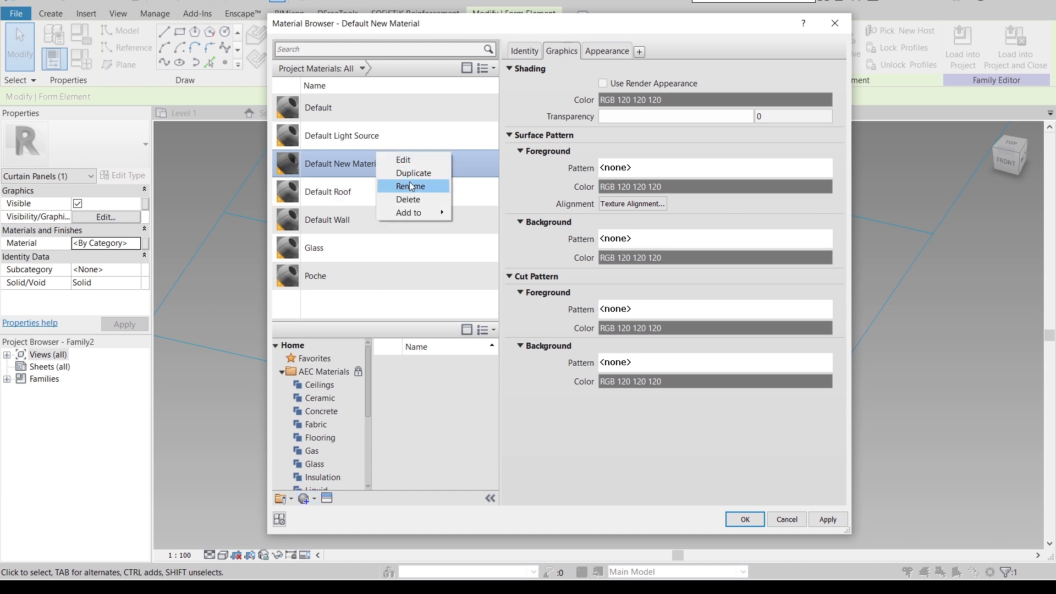
pyautogui.moveTo(358, 197)
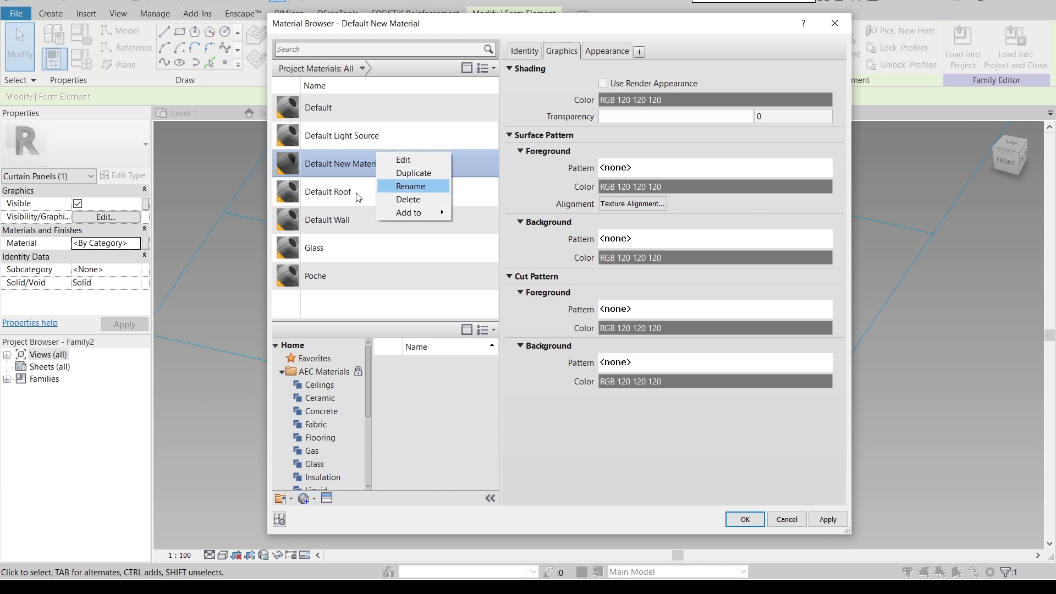
pyautogui.click(411, 186)
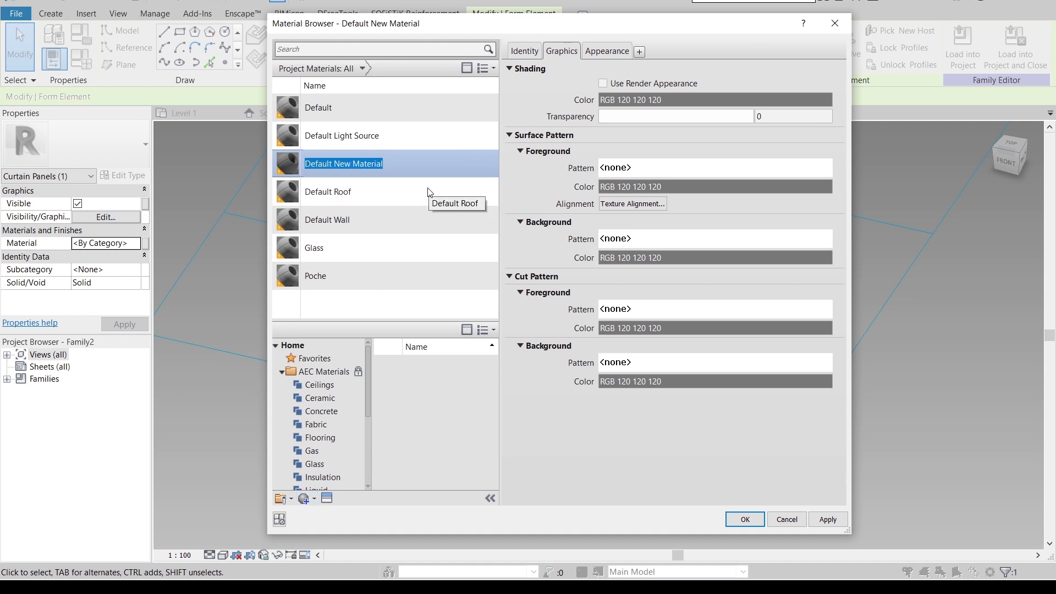
pyautogui.write('w')
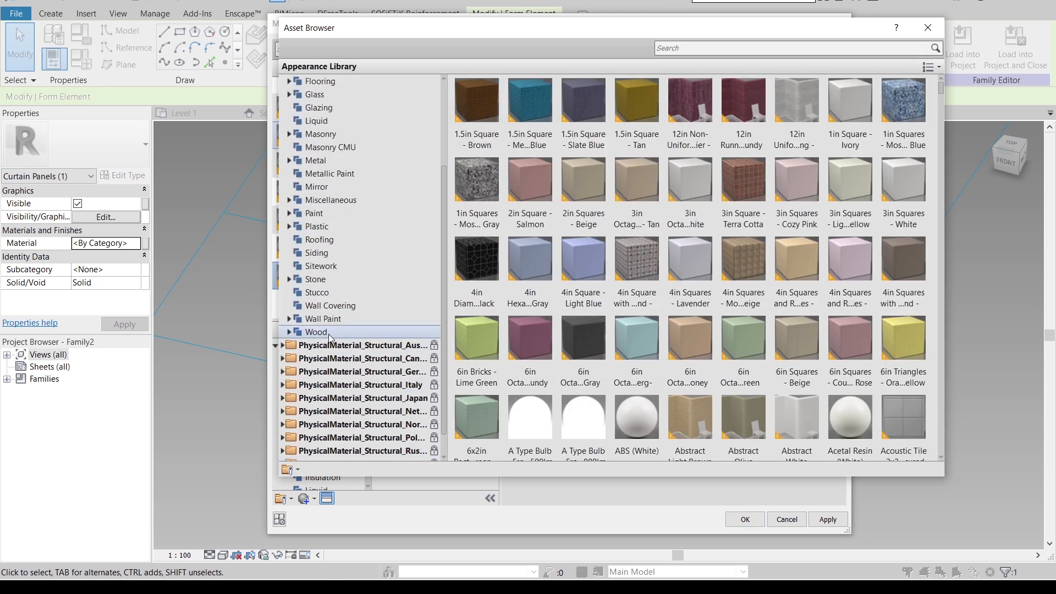
pyautogui.click(316, 331)
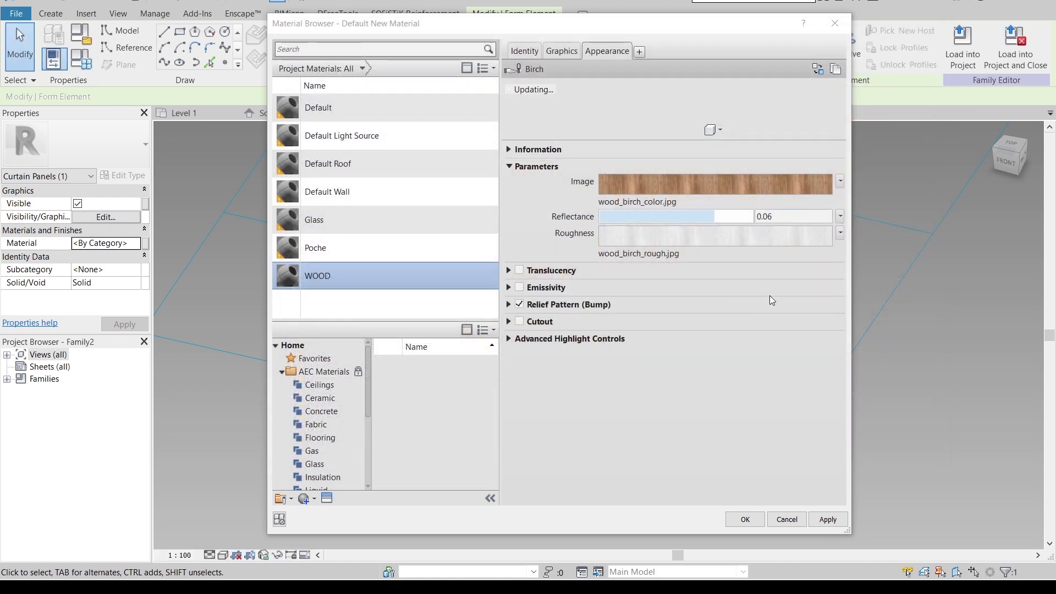
pyautogui.moveTo(836, 553)
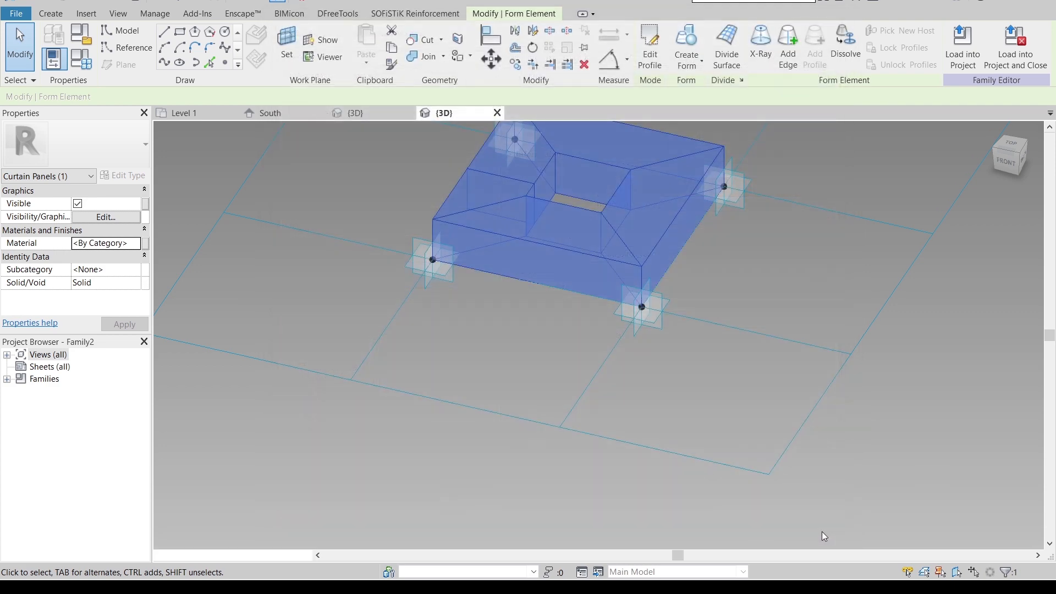
# - Switch the view to Shaded display and assign the WOOD material to the frame
pyautogui.click(235, 555)
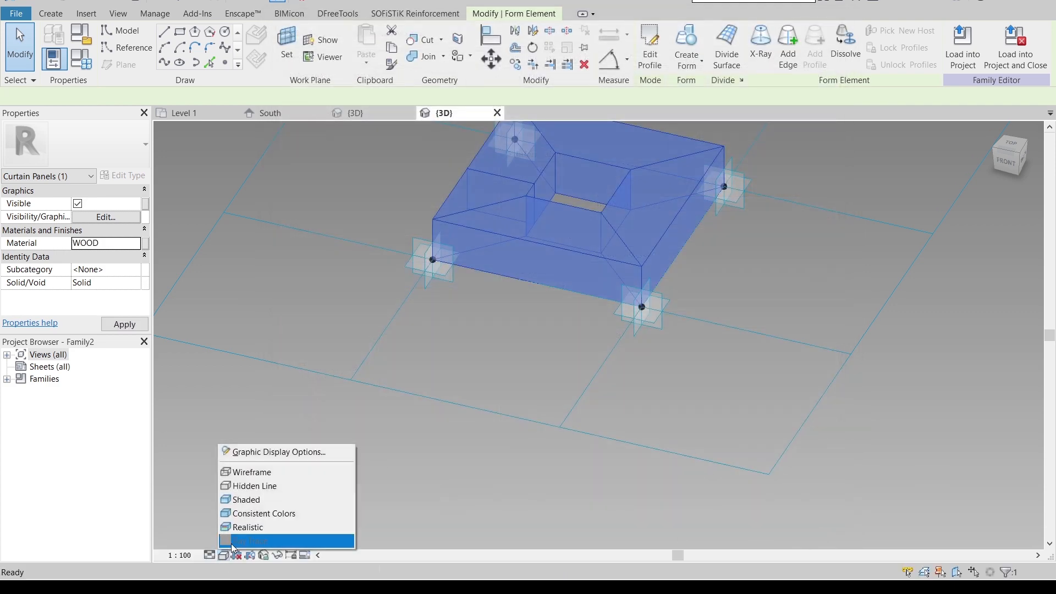
pyautogui.click(256, 540)
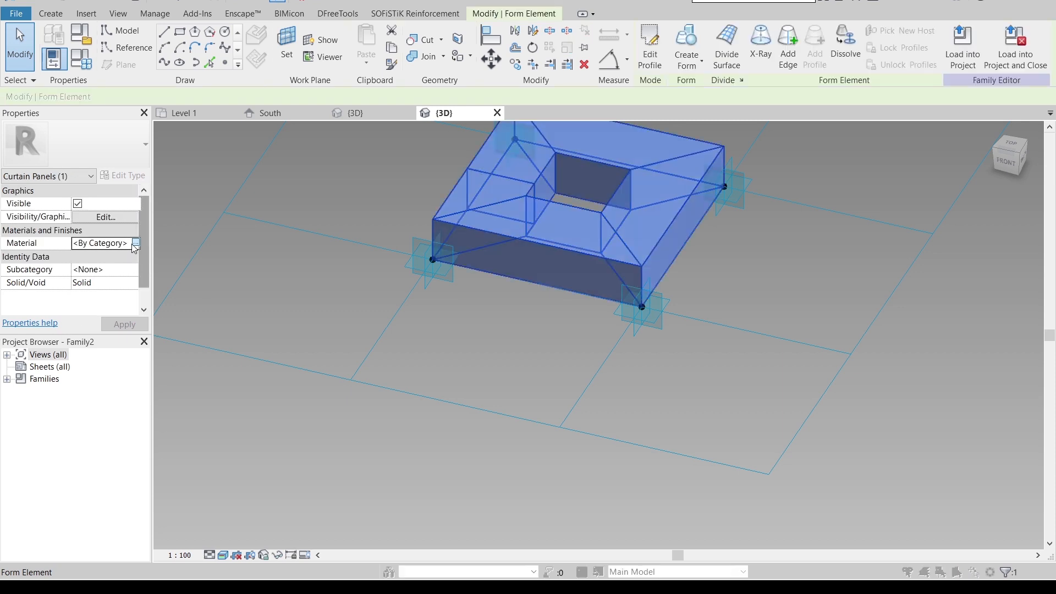
pyautogui.click(136, 243)
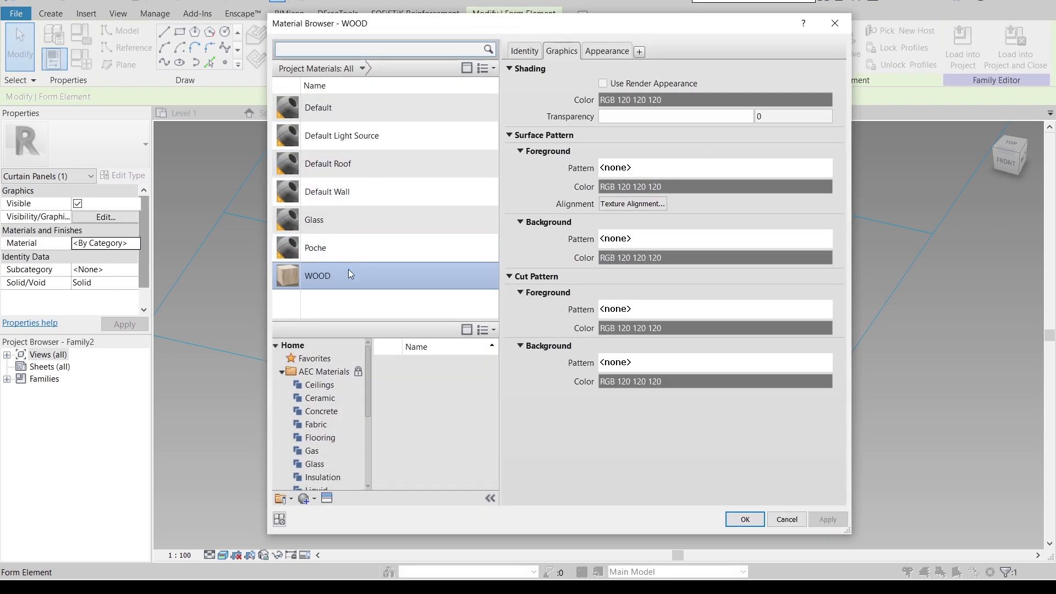
pyautogui.click(743, 519)
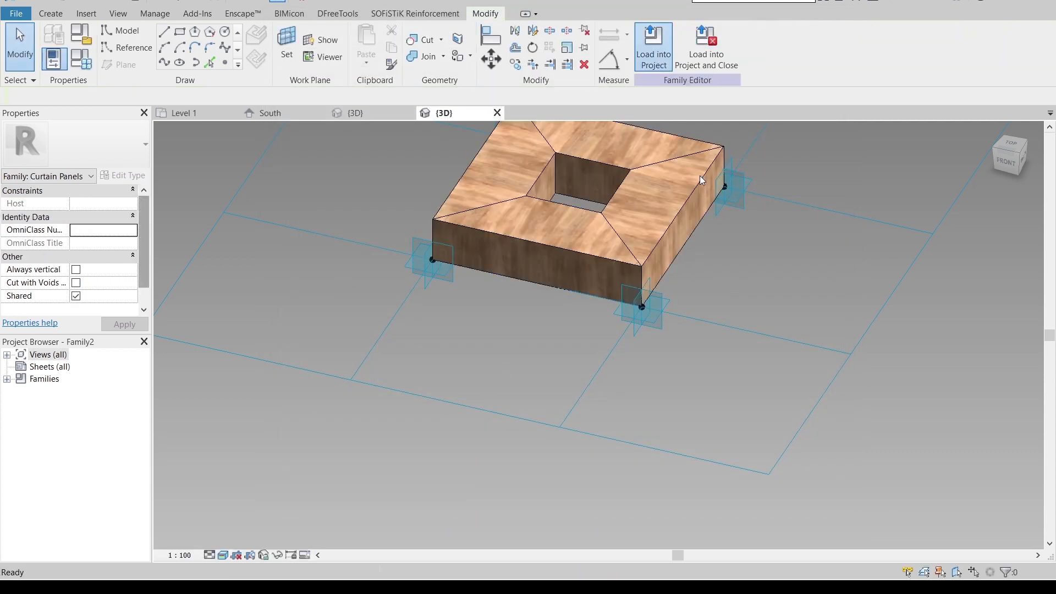
# - Load the frame panel into the project and place it across the walkway's divided surface
pyautogui.click(651, 47)
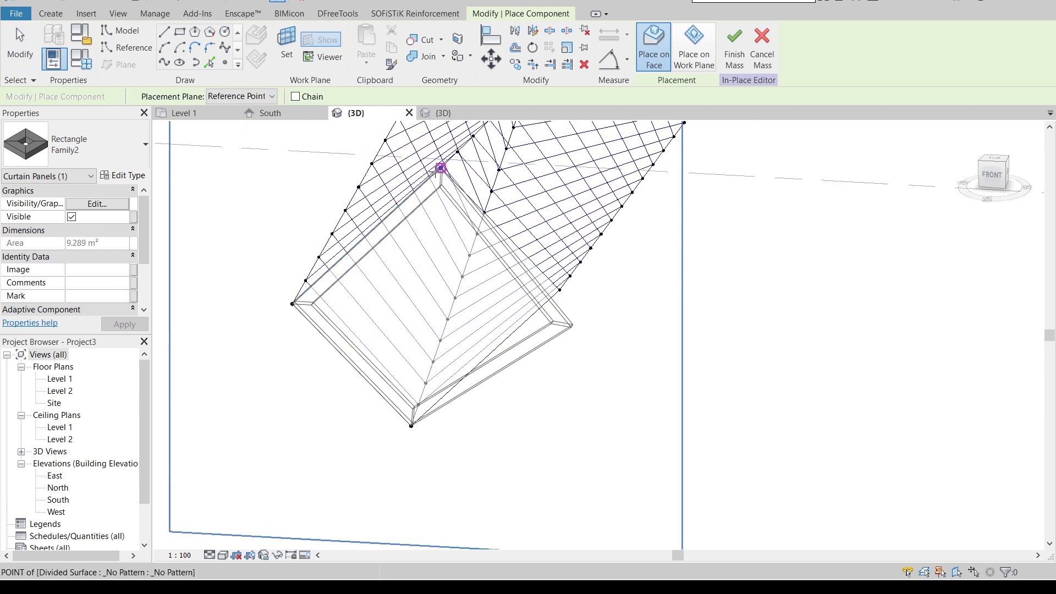
pyautogui.moveTo(441, 167); pyautogui.dragTo(560, 290)
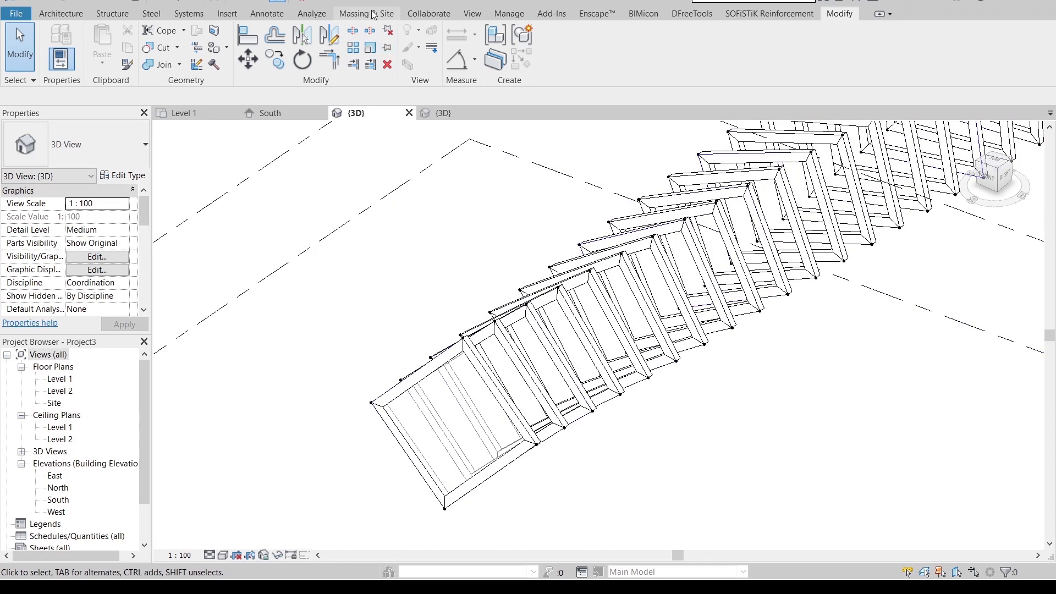
# - Turn off the Mass model category in the 3D view, leaving only the walkway frame panels visible
pyautogui.click(366, 13)
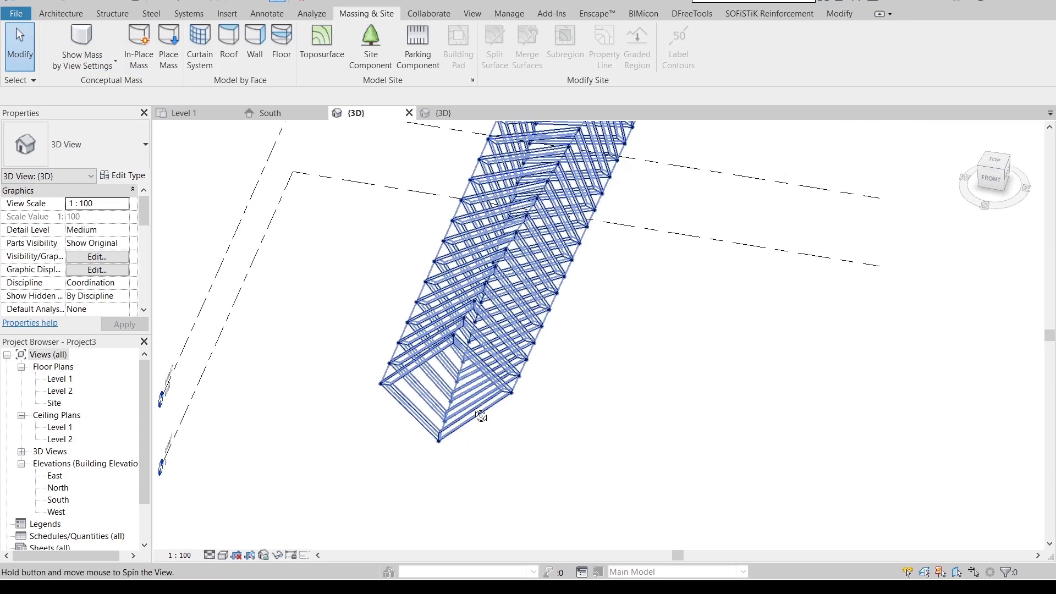
pyautogui.moveTo(482, 415); pyautogui.dragTo(631, 395)
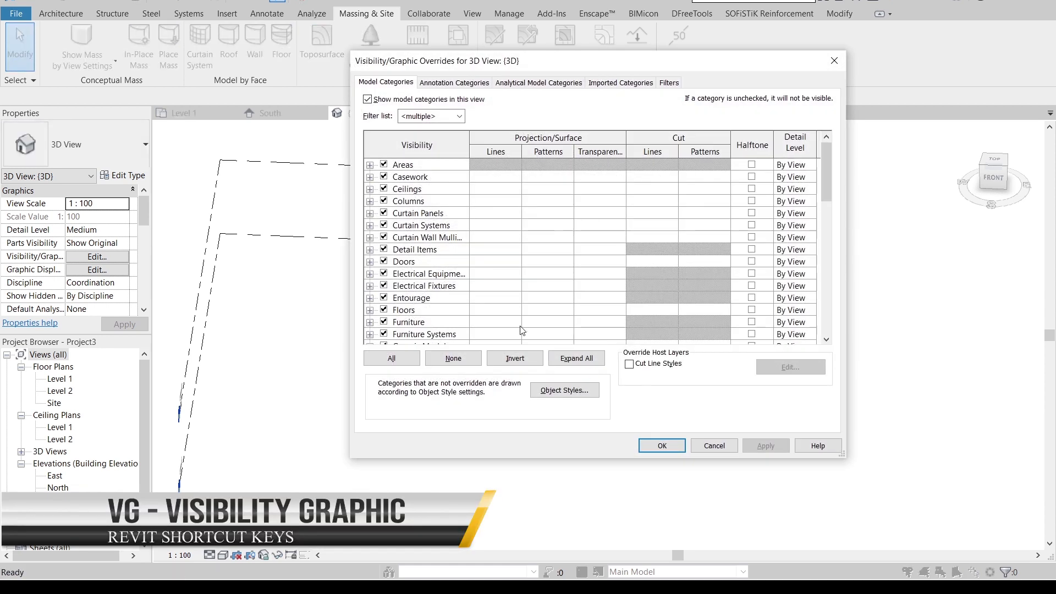
pyautogui.scroll(-3)
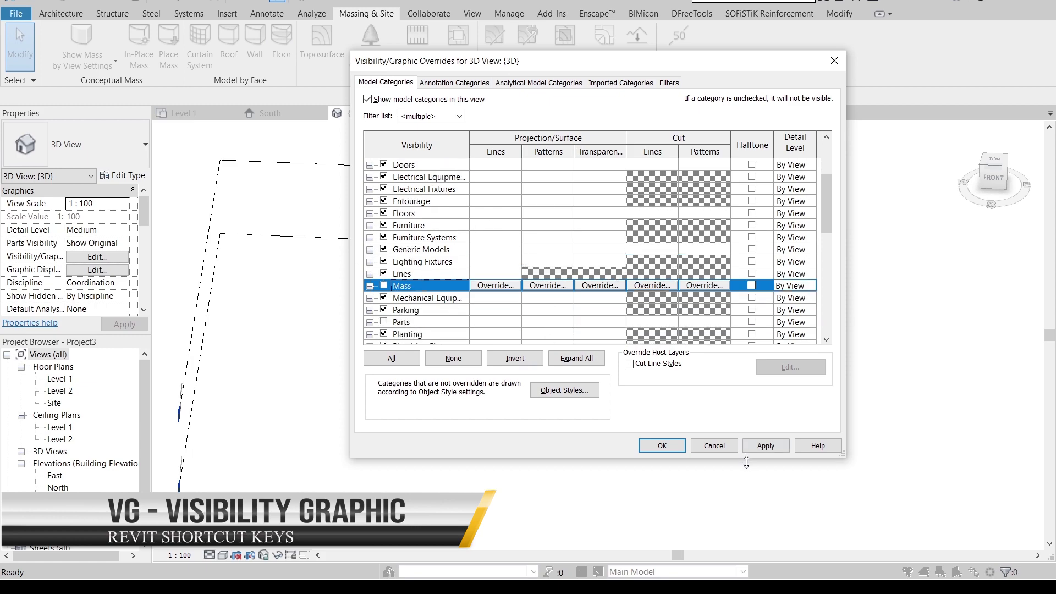
pyautogui.click(661, 445)
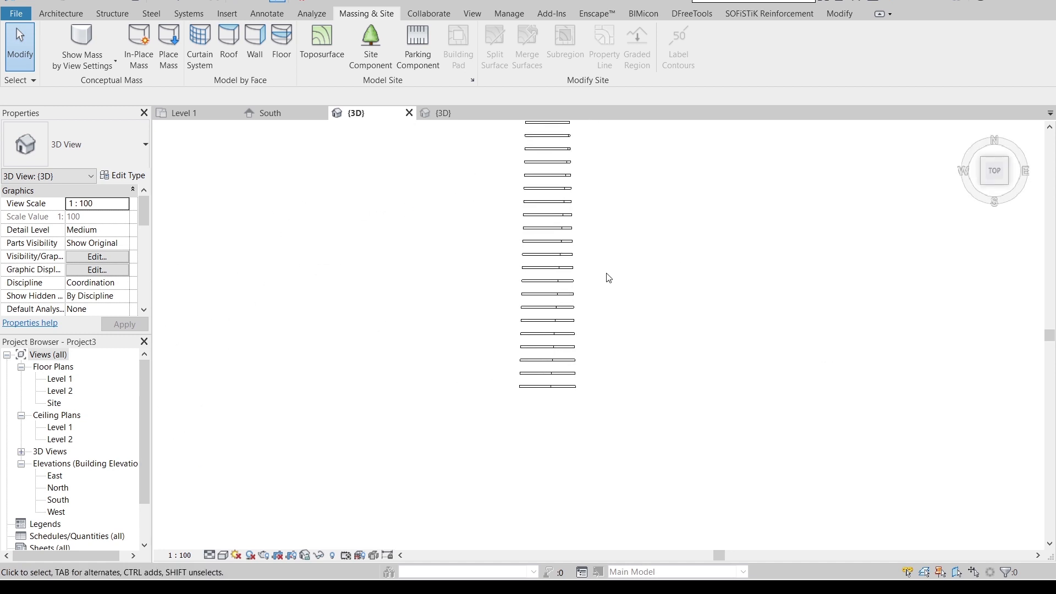
# - Sketch a rectangular floor boundary with a 150.0 offset, starting from the first panel's endpoint
pyautogui.click(60, 13)
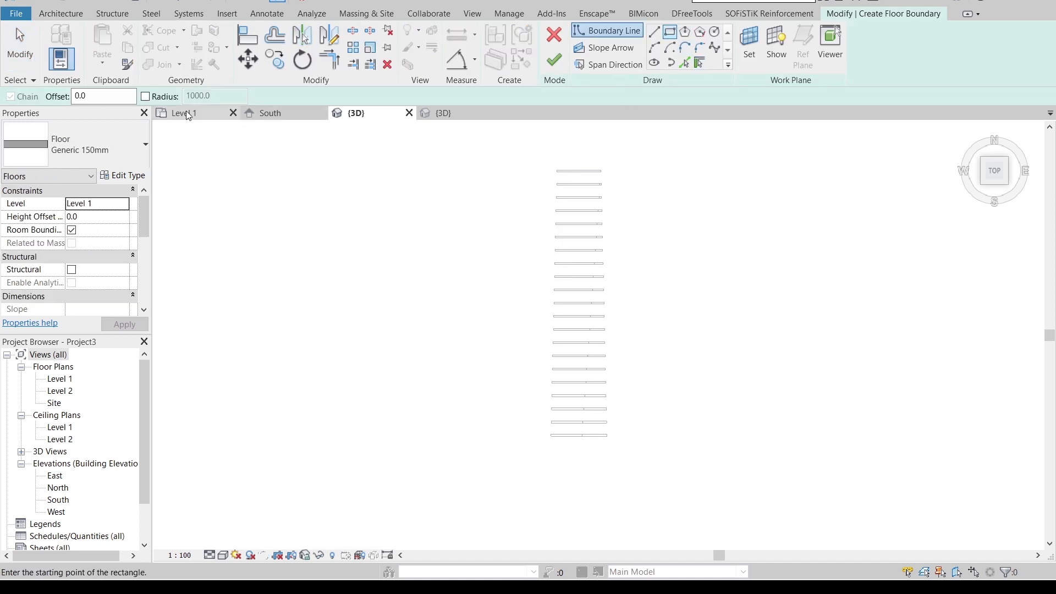
pyautogui.click(102, 96)
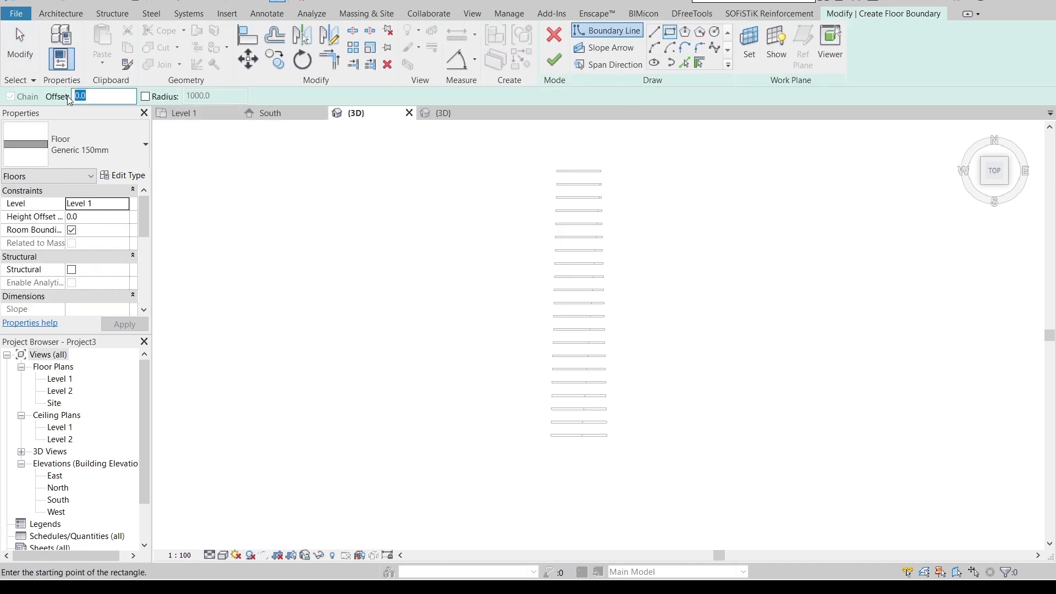
pyautogui.write('150.0')
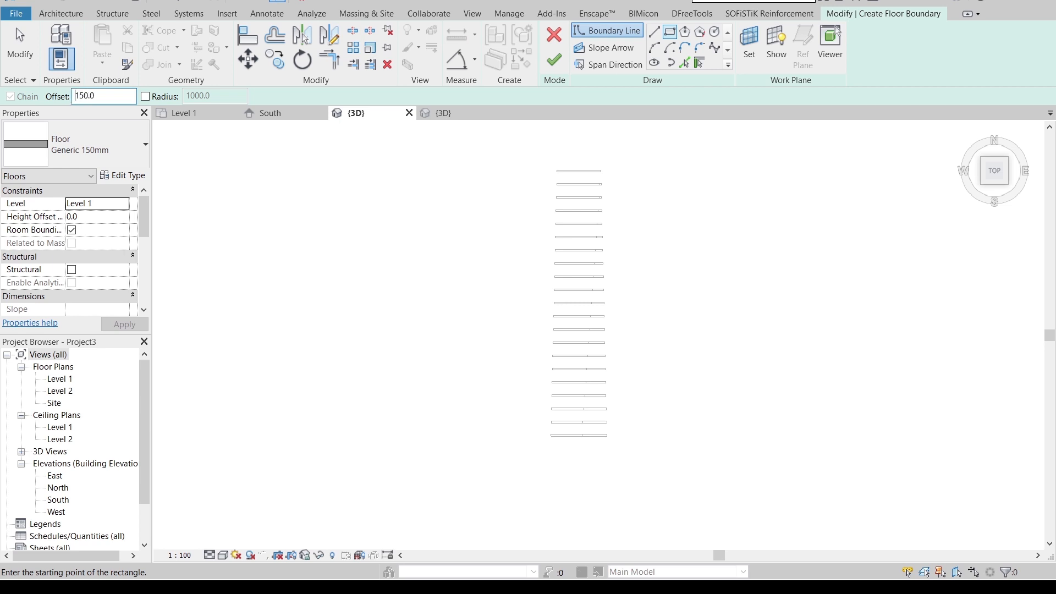
pyautogui.moveTo(559, 169)
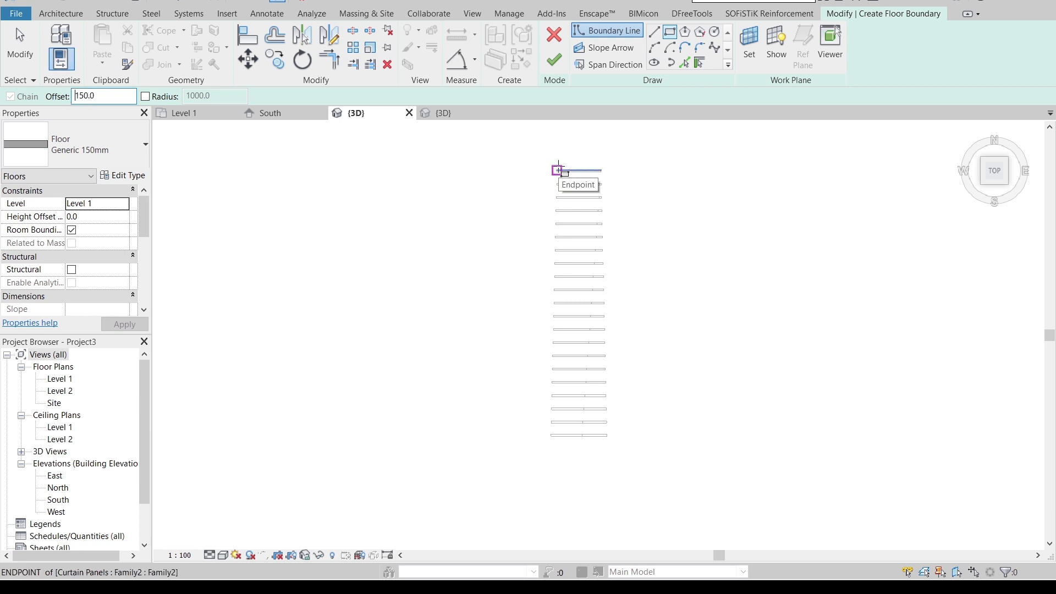
pyautogui.click(557, 171)
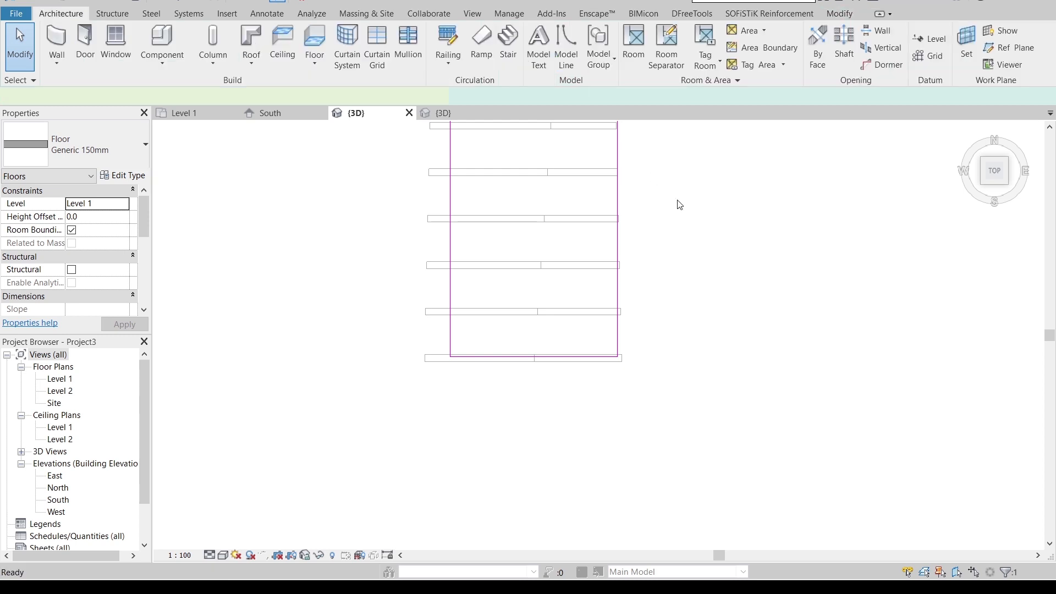
# - Edit the Generic 150mm floor type's structure layer and browse the concrete materials library
pyautogui.click(127, 175)
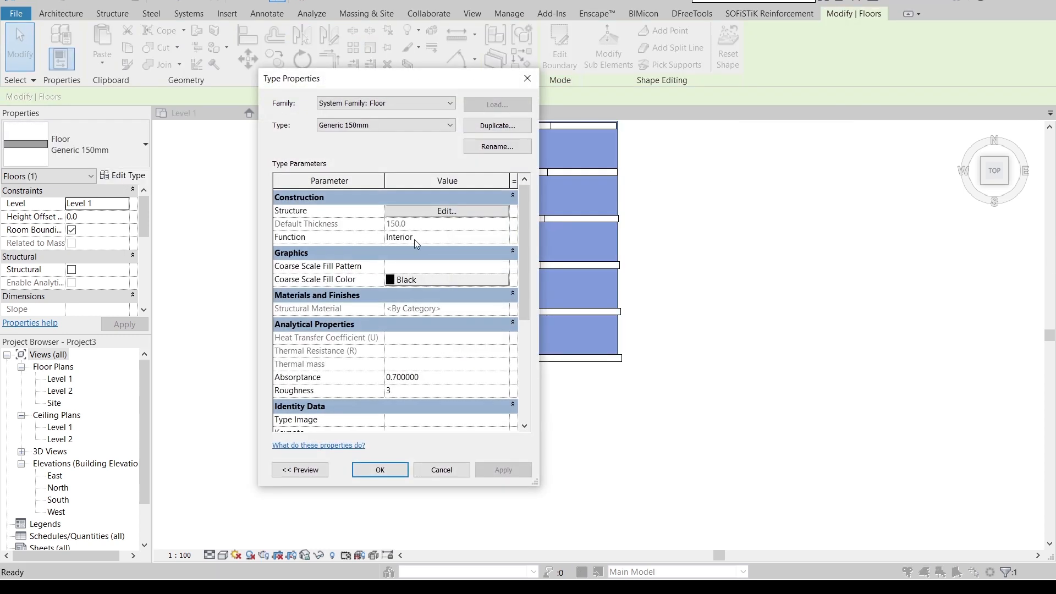
pyautogui.click(445, 211)
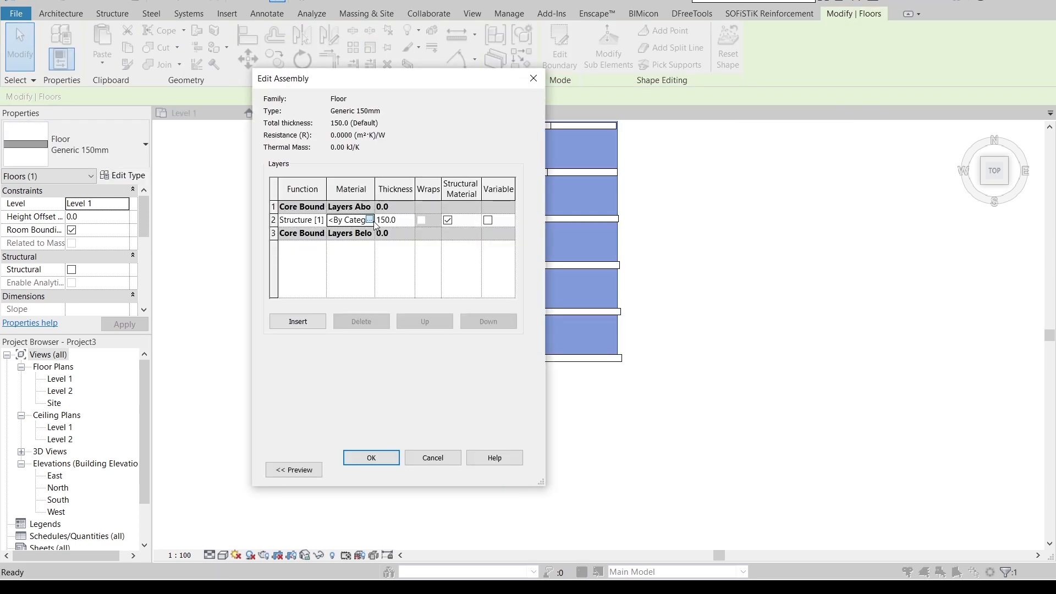
pyautogui.click(370, 220)
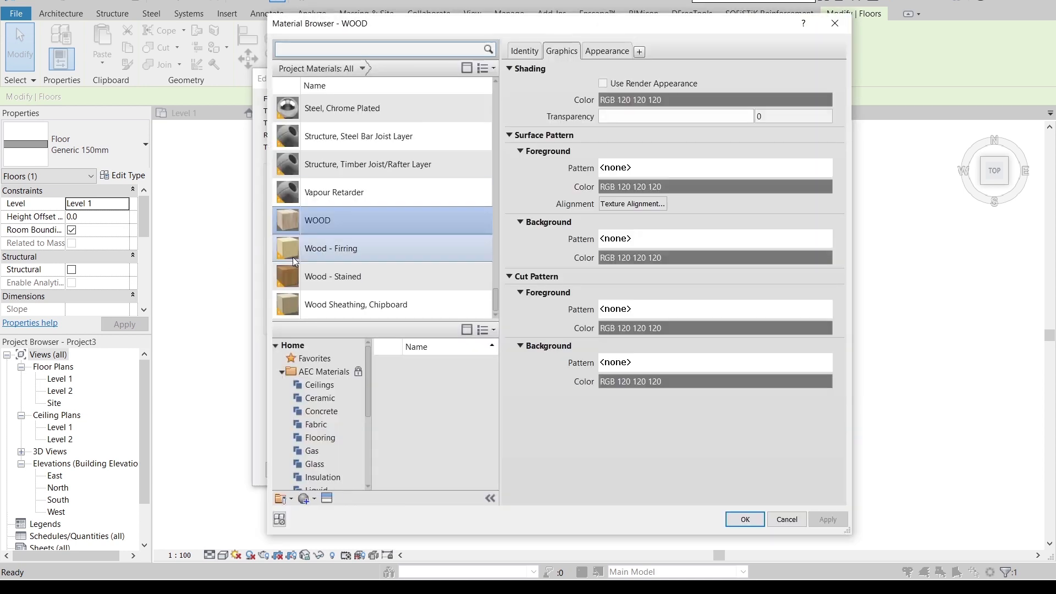
pyautogui.click(321, 411)
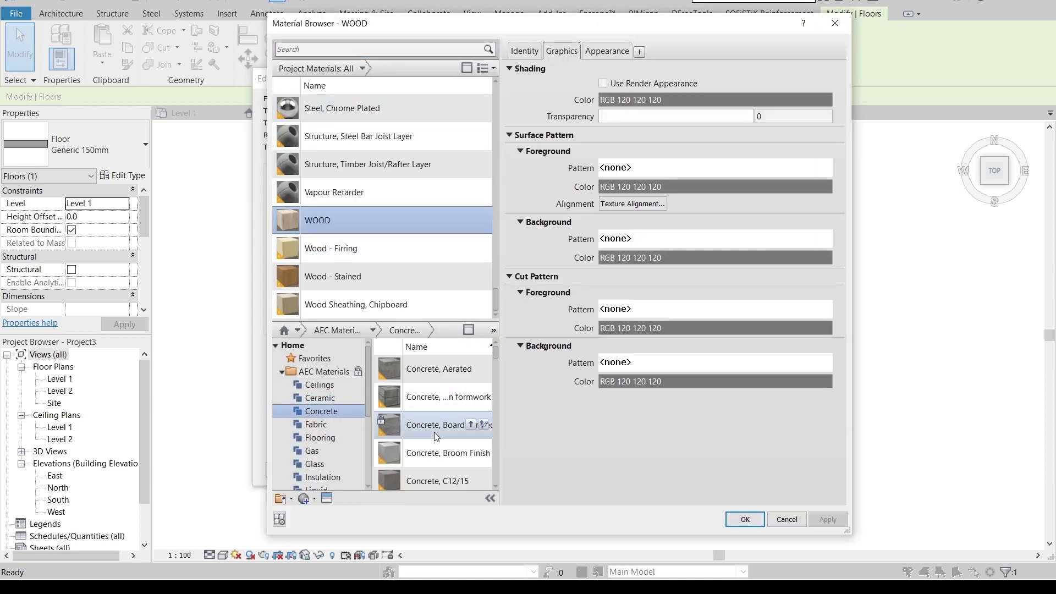
# - Assign Concrete, Cast-in-Place, Gray to the structure layer and accept the floor type changes
pyautogui.scroll(-3)
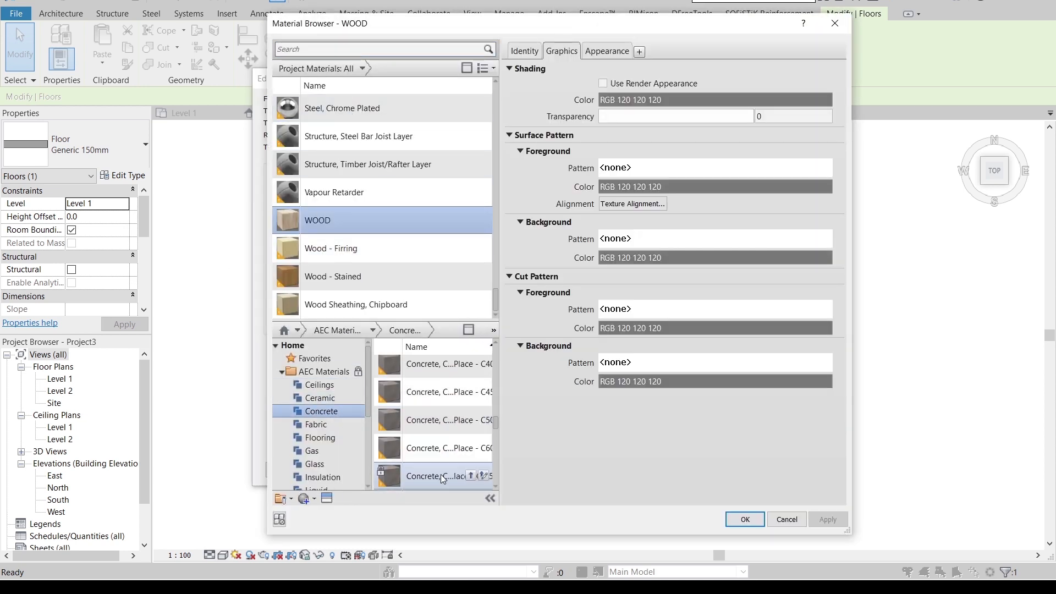
pyautogui.scroll(-3)
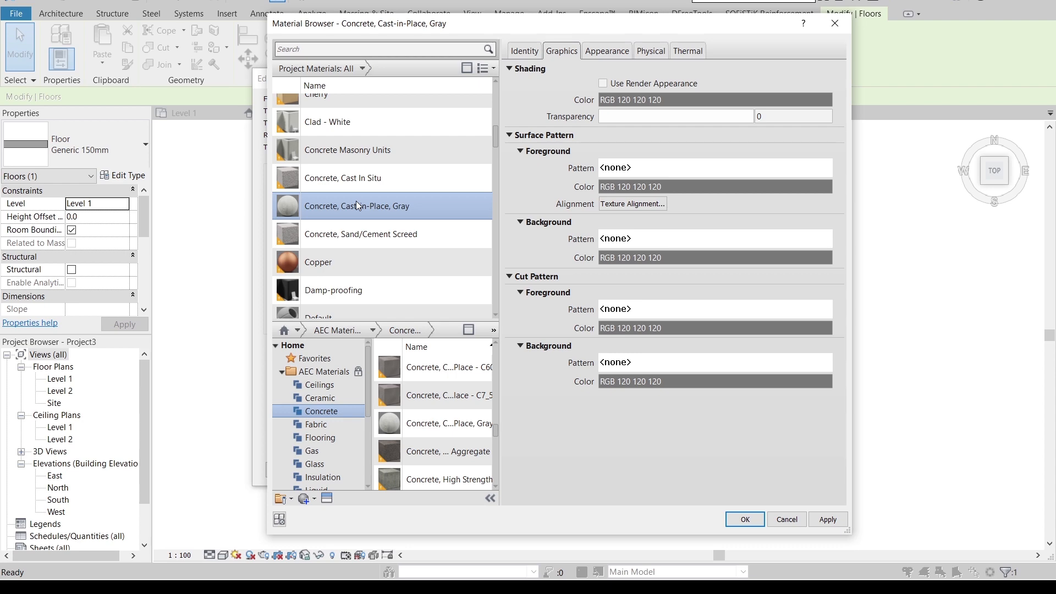
pyautogui.click(744, 519)
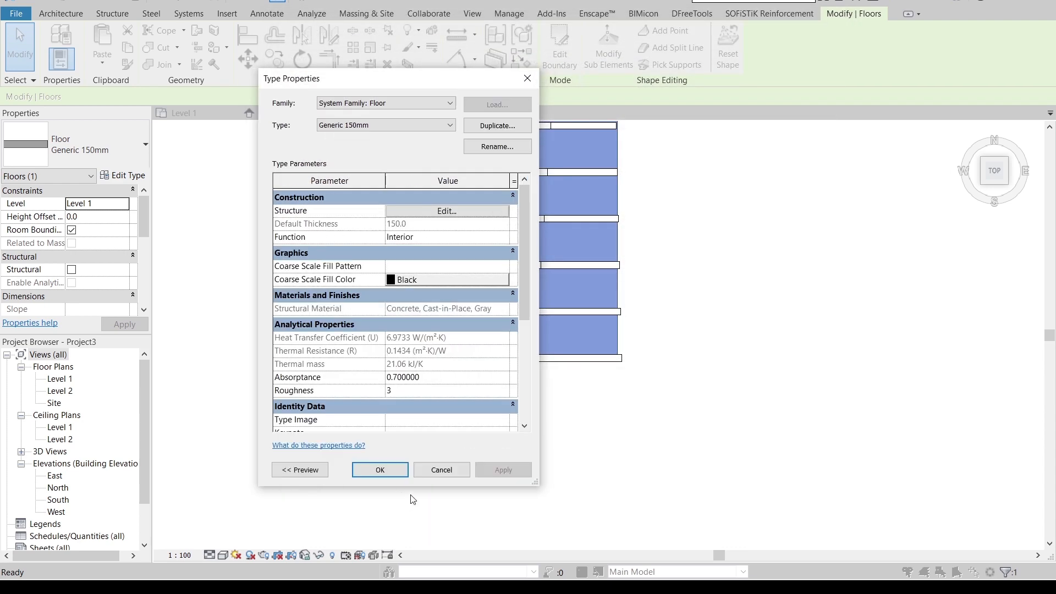
pyautogui.click(379, 470)
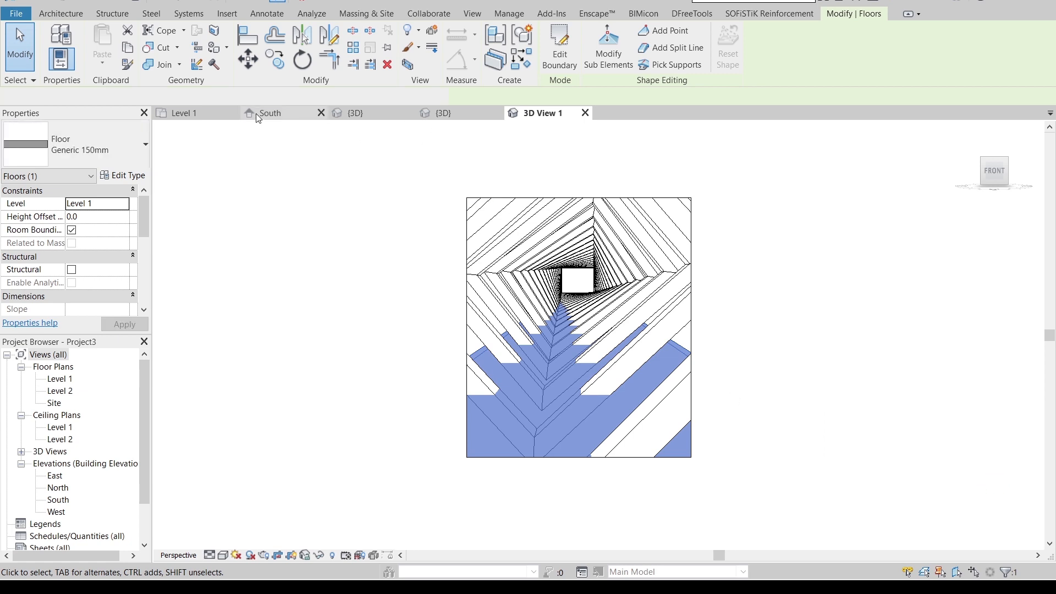
# - Check the South elevation, then enlarge the perspective camera view's crop region to frame the tunnel
pyautogui.click(270, 112)
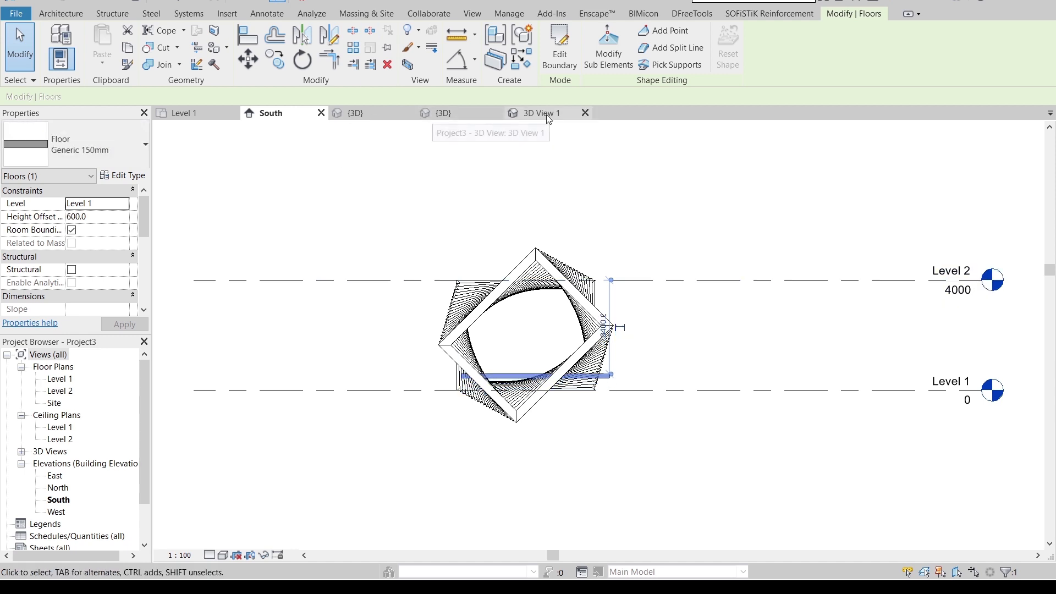
pyautogui.click(543, 112)
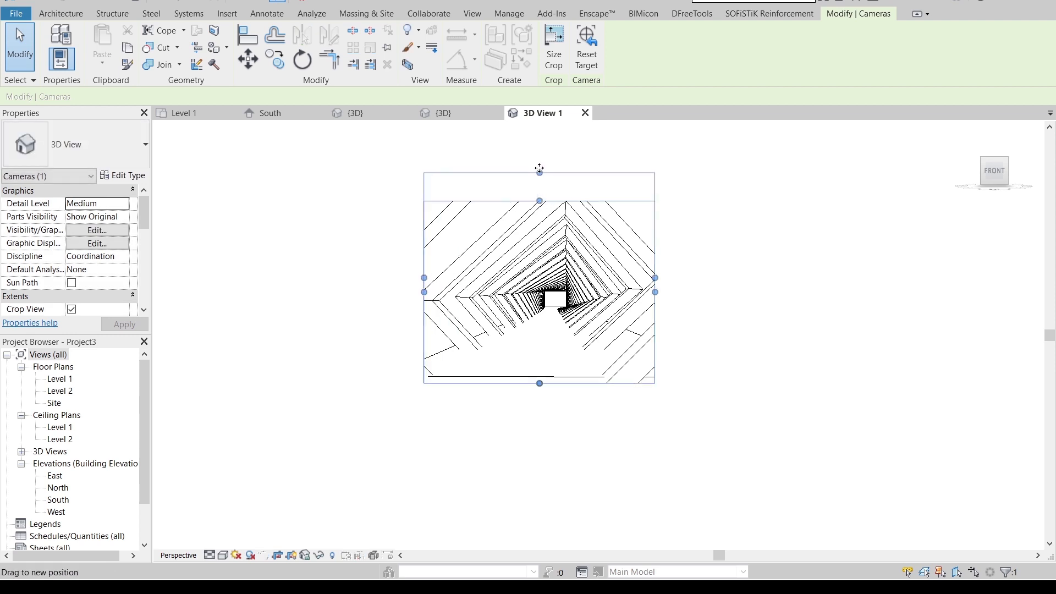
pyautogui.moveTo(655, 292); pyautogui.dragTo(686, 271)
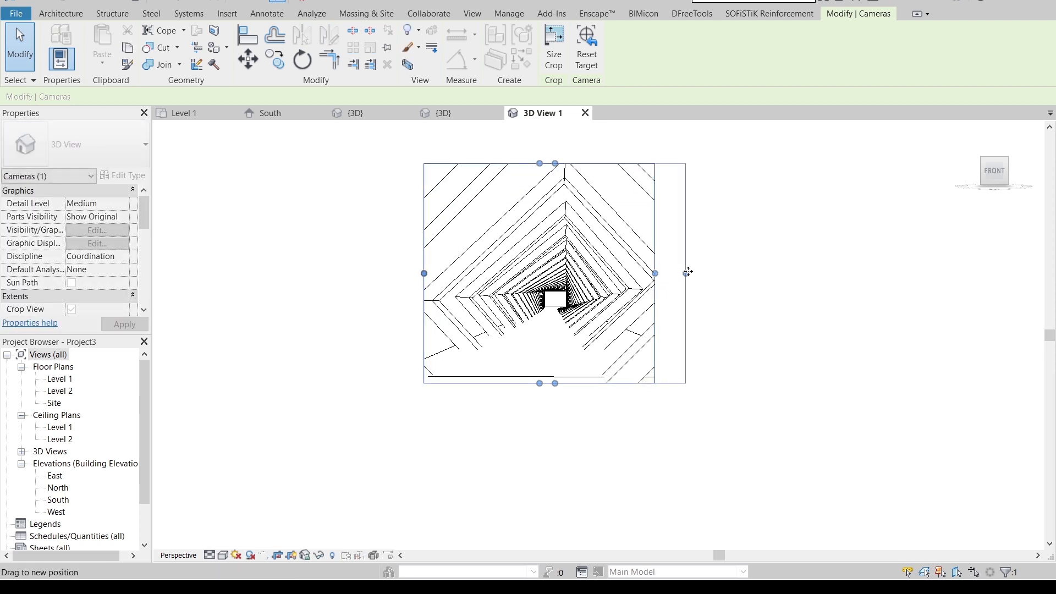
pyautogui.click(209, 554)
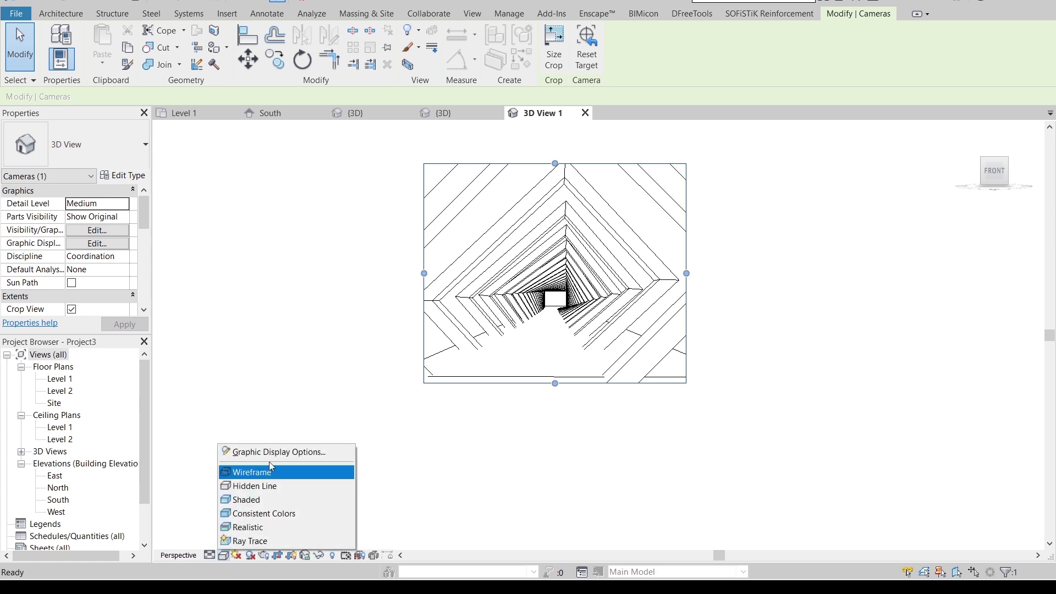
# - Enable shadows and a gradient background in the camera view's Graphic Display Options
pyautogui.click(276, 452)
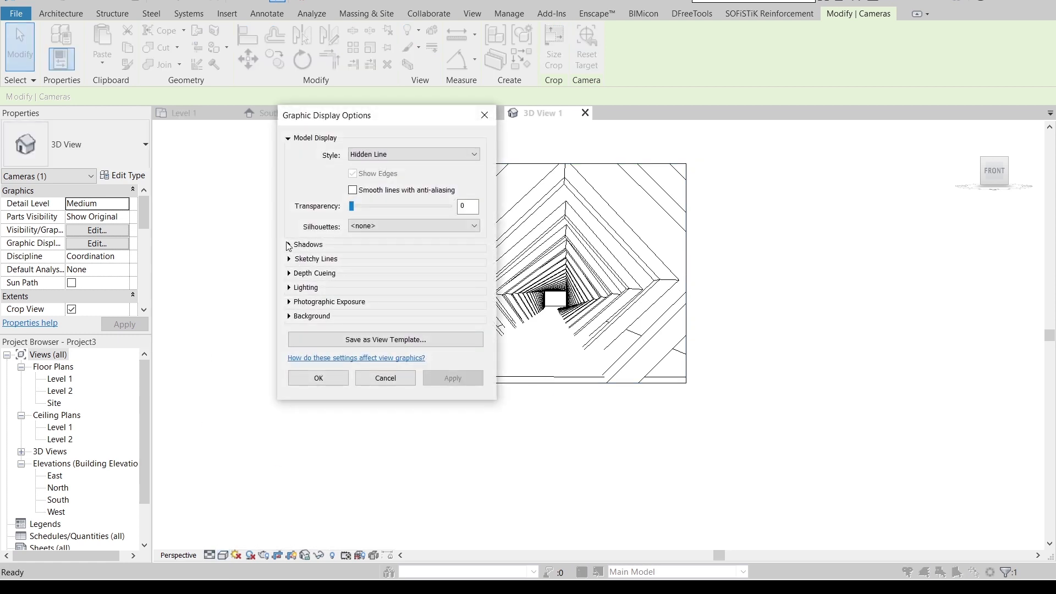
pyautogui.click(289, 244)
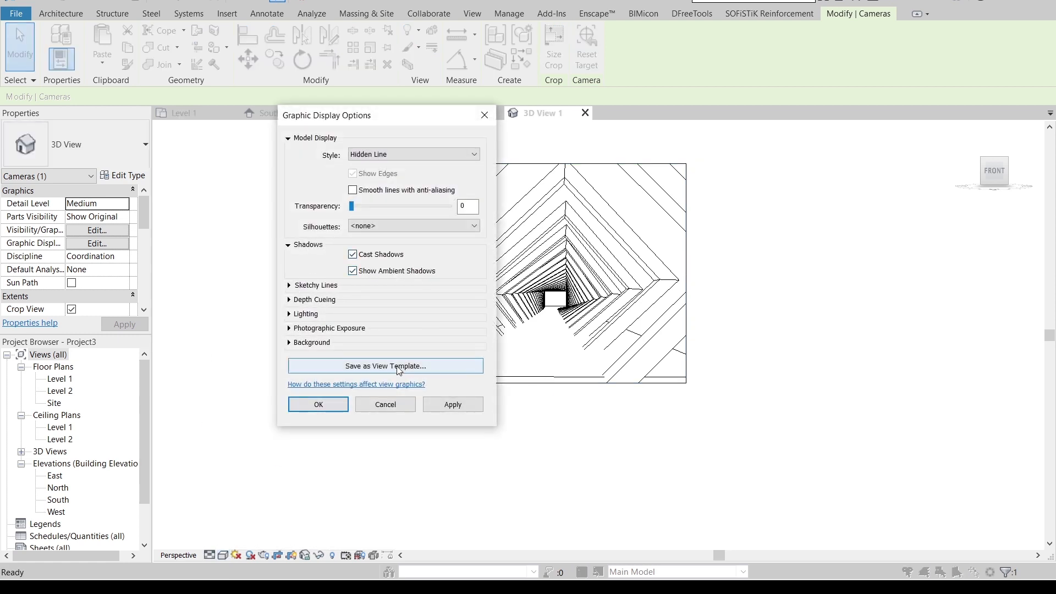
pyautogui.click(290, 343)
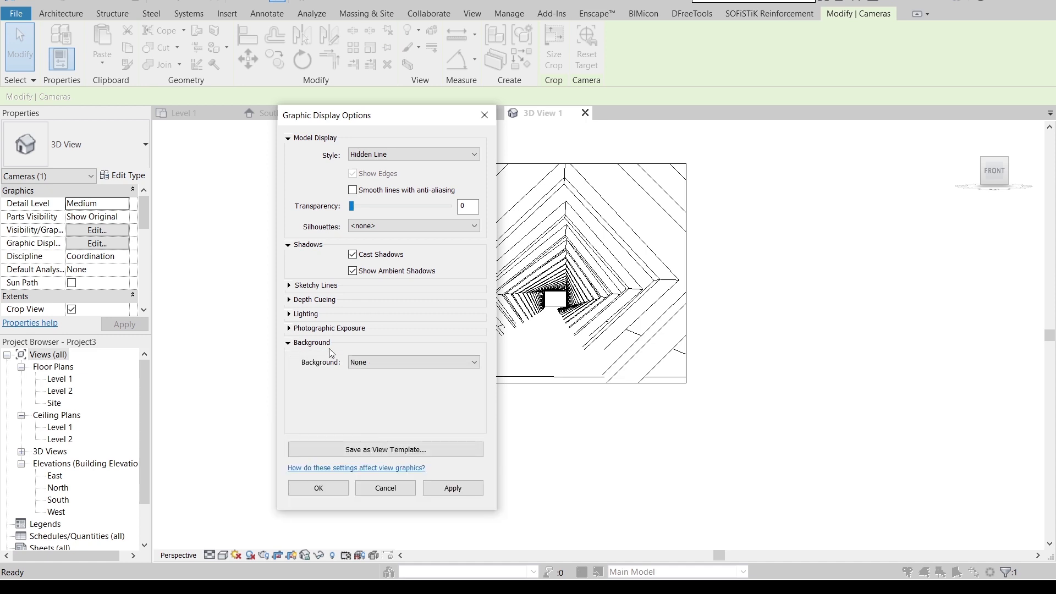
pyautogui.click(413, 361)
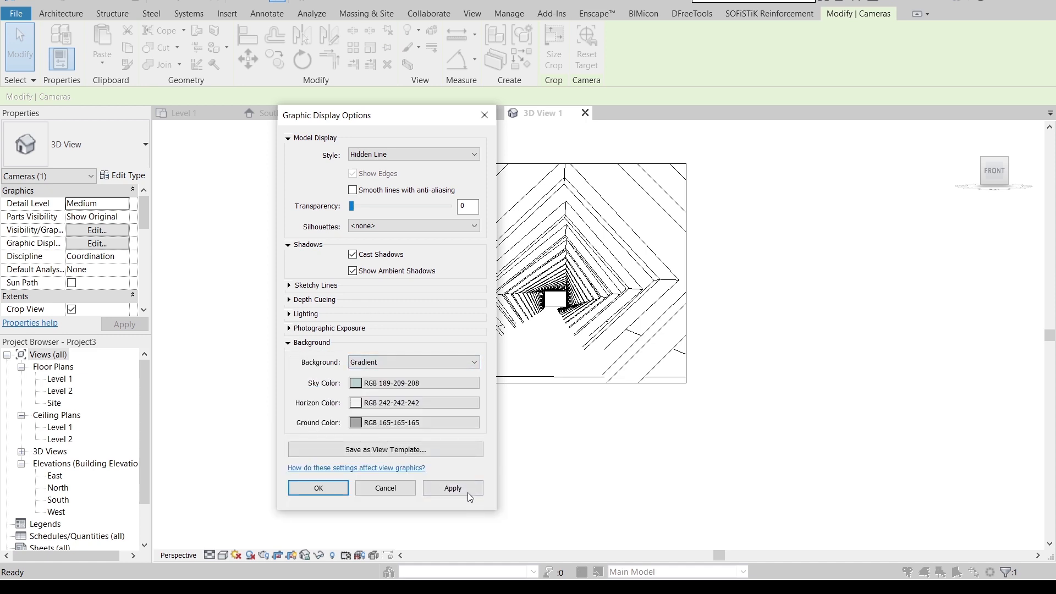
pyautogui.click(317, 487)
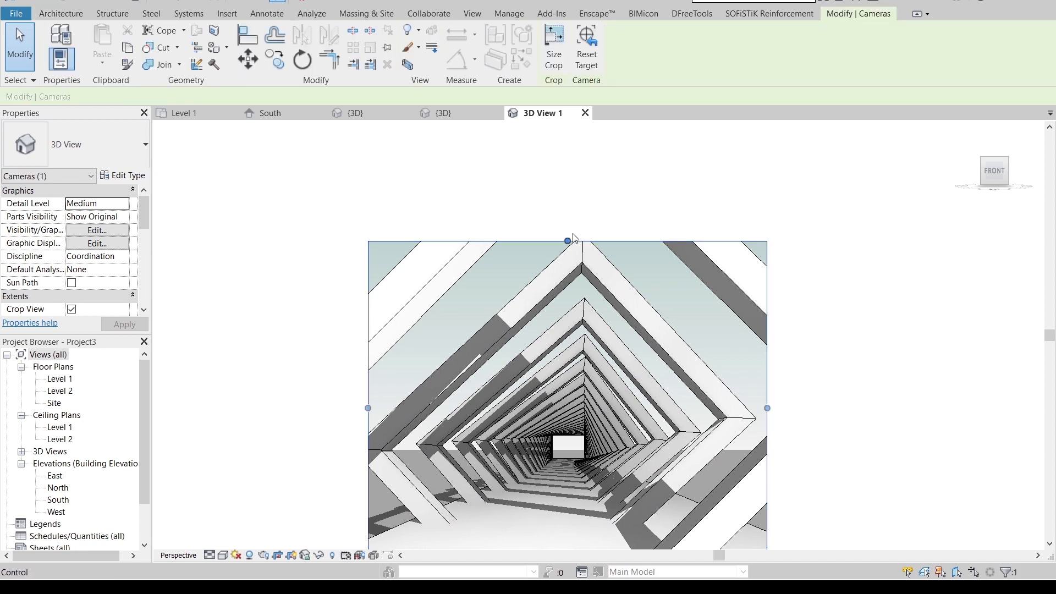
# - Raise the top edge and pull in the side edge of the crop region to refit the tunnel
pyautogui.moveTo(567, 239); pyautogui.dragTo(567, 176)
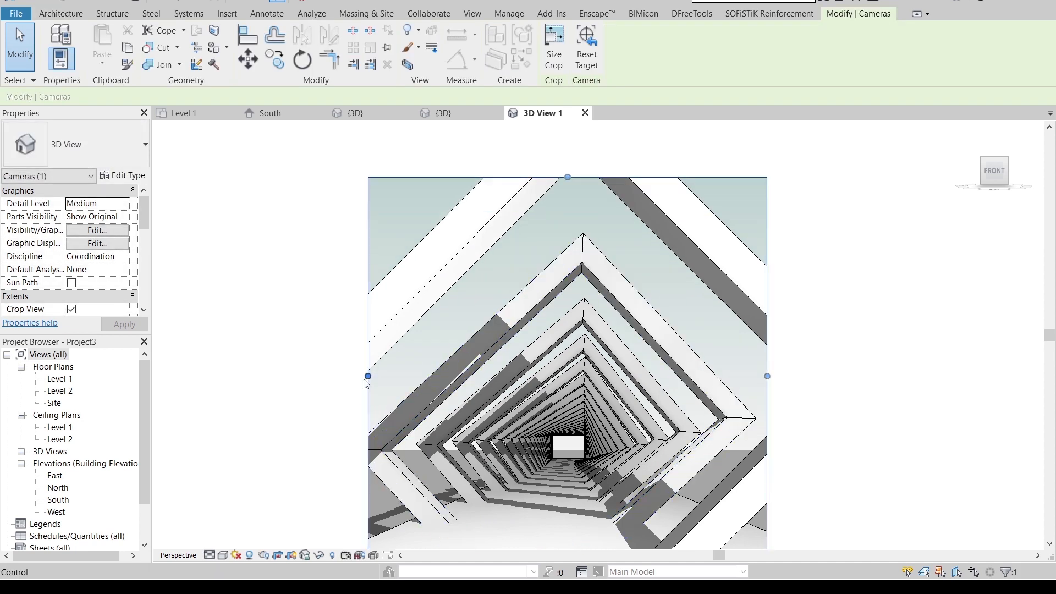
pyautogui.moveTo(368, 376); pyautogui.dragTo(276, 376)
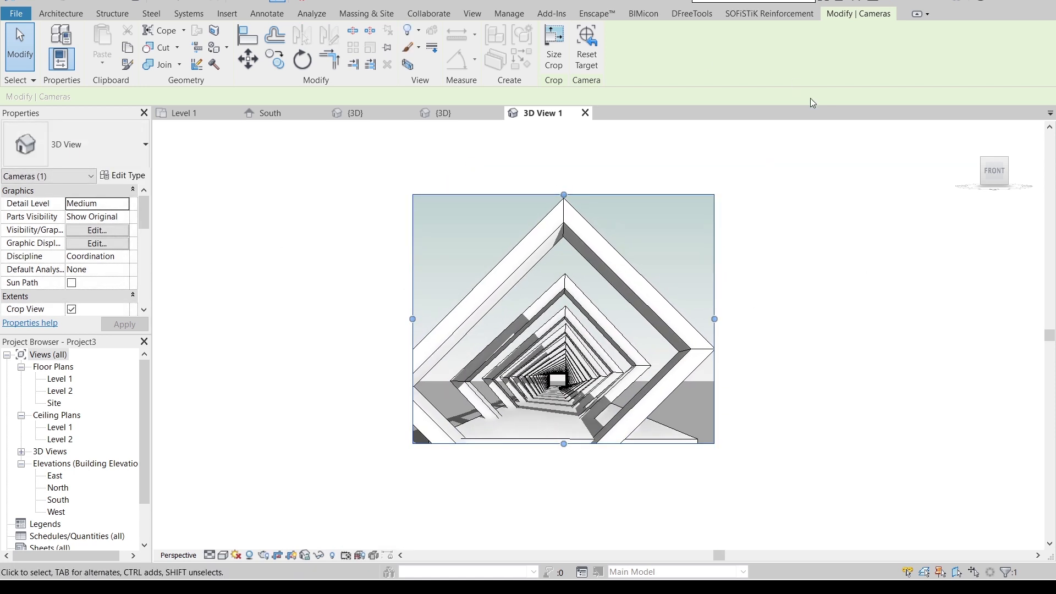
pyautogui.moveTo(505, 151)
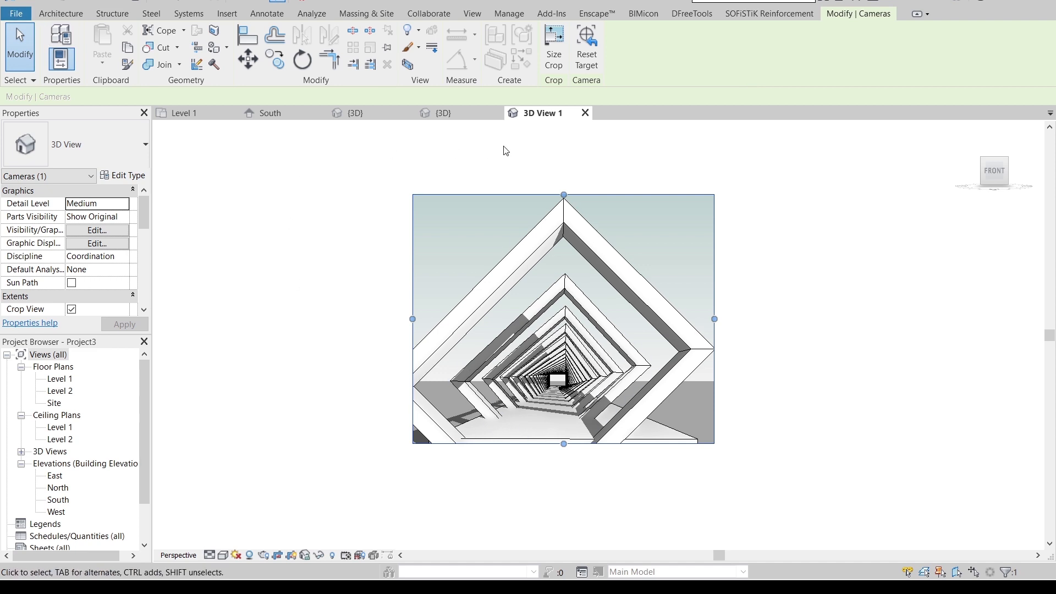
pyautogui.moveTo(531, 319)
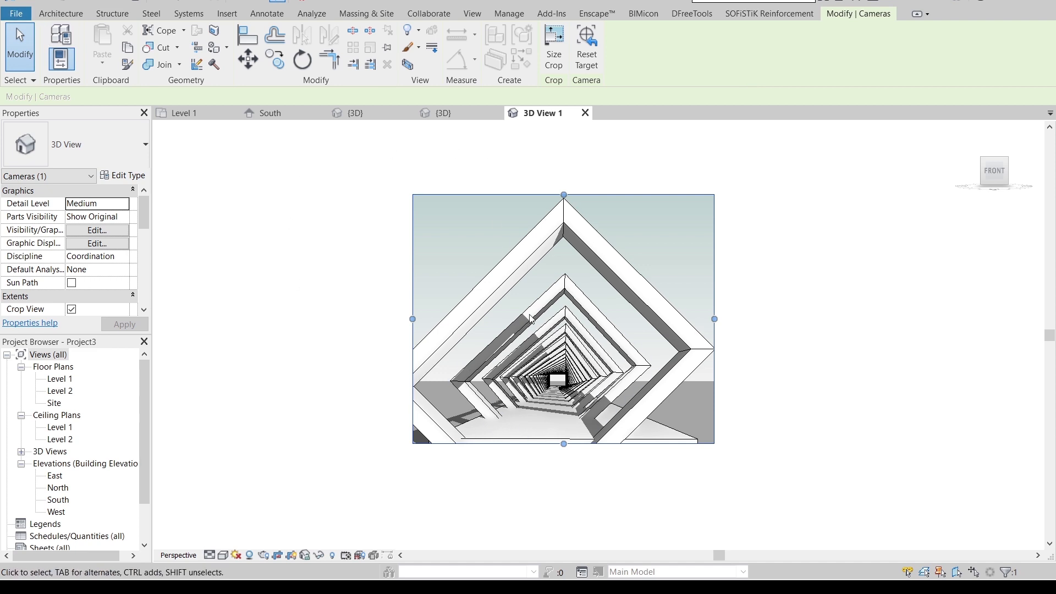
# - Export the camera view as a JPEG image fit to 5000 pixels horizontally
pyautogui.click(16, 14)
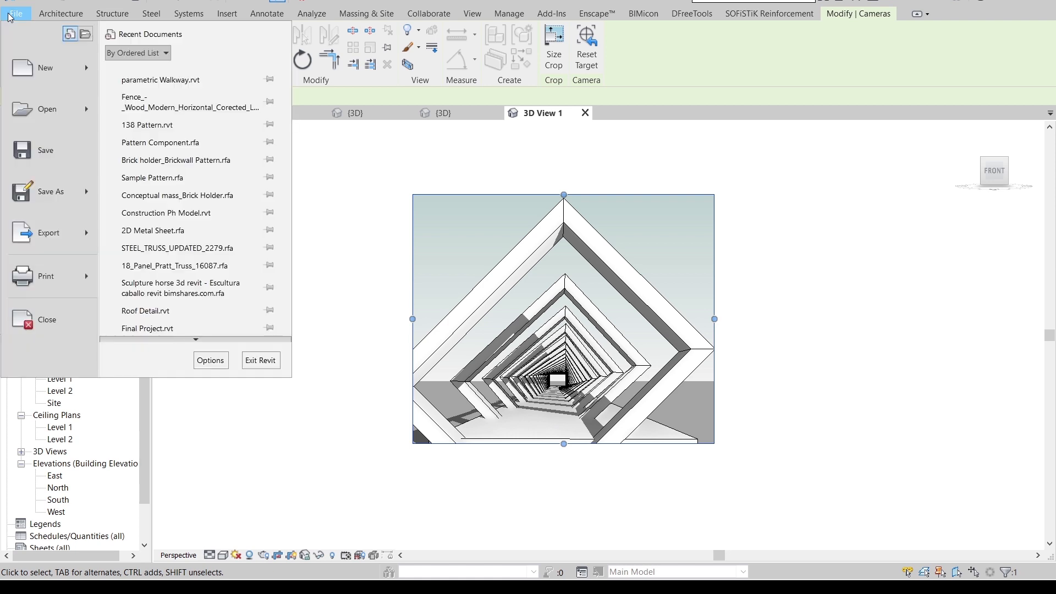
pyautogui.click(47, 232)
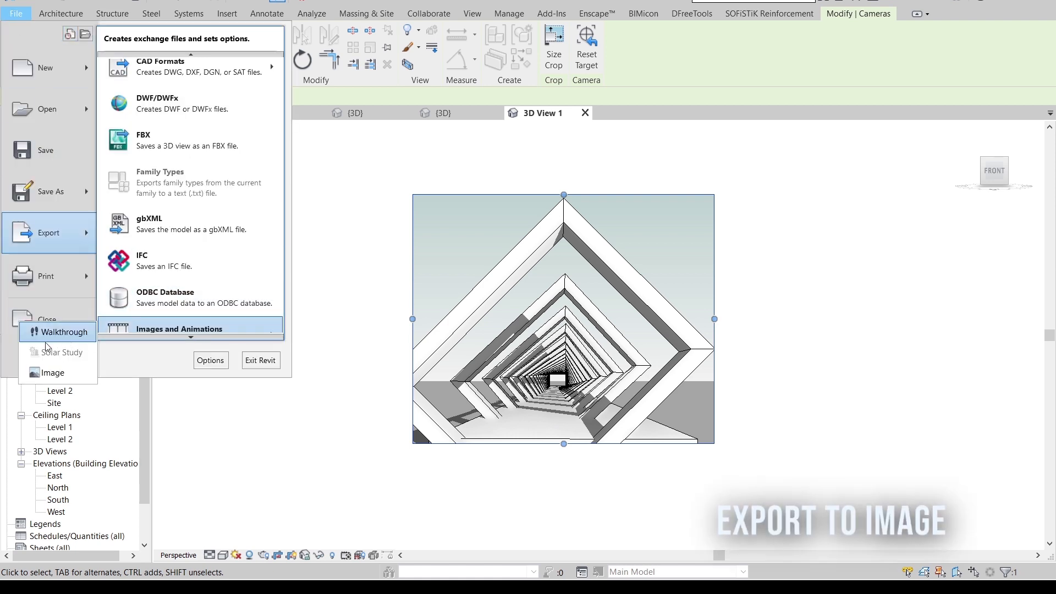
pyautogui.click(51, 373)
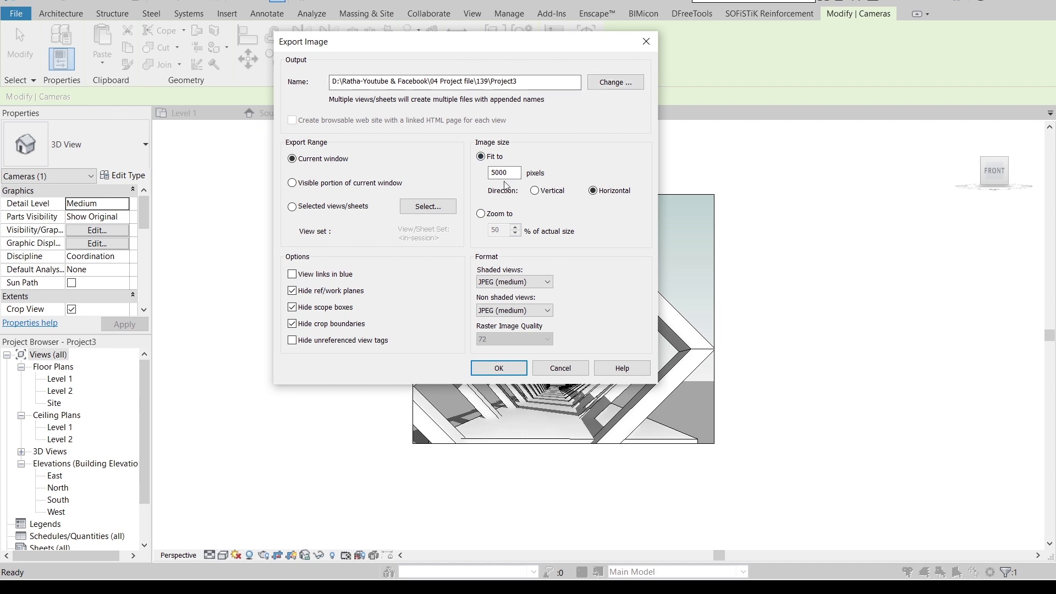
pyautogui.click(503, 173)
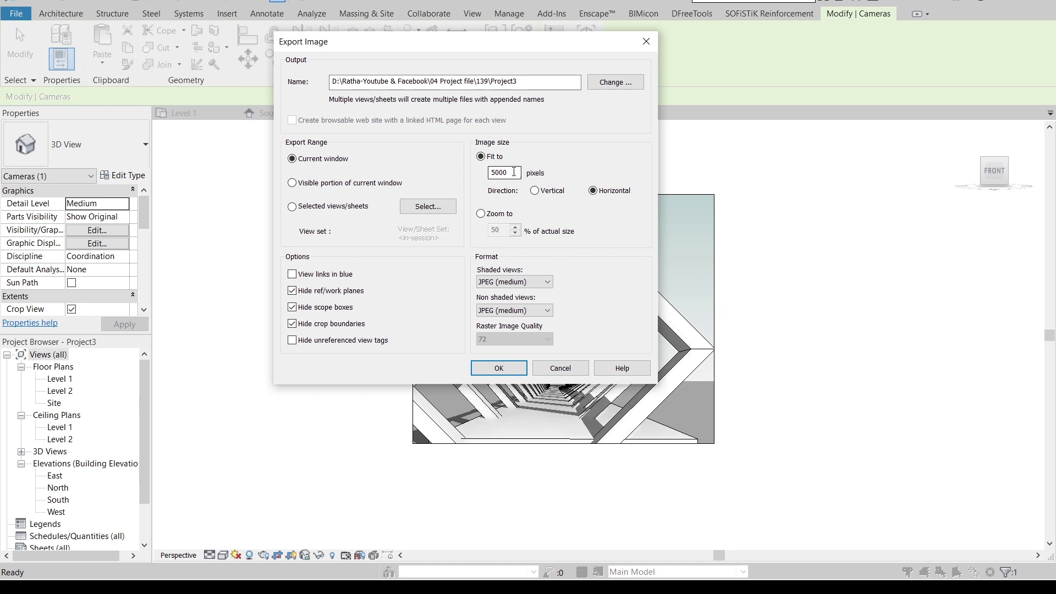
pyautogui.click(481, 156)
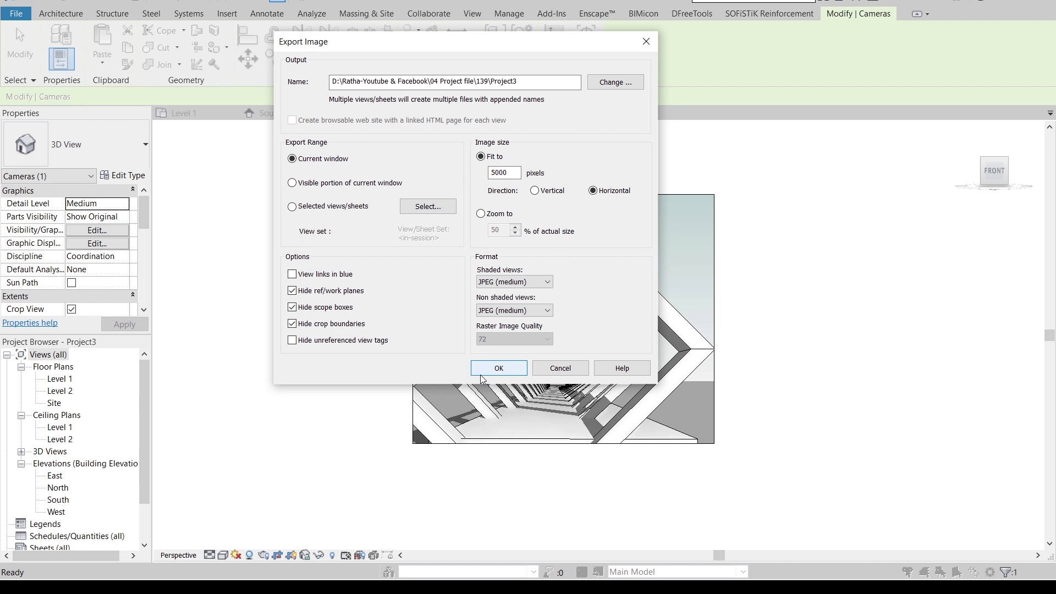
pyautogui.click(498, 367)
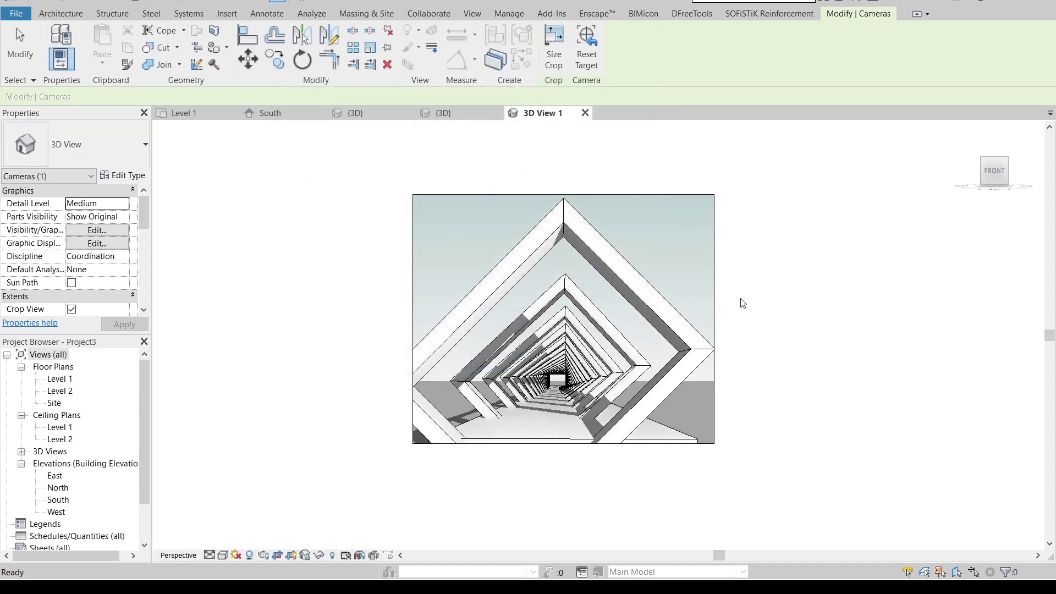